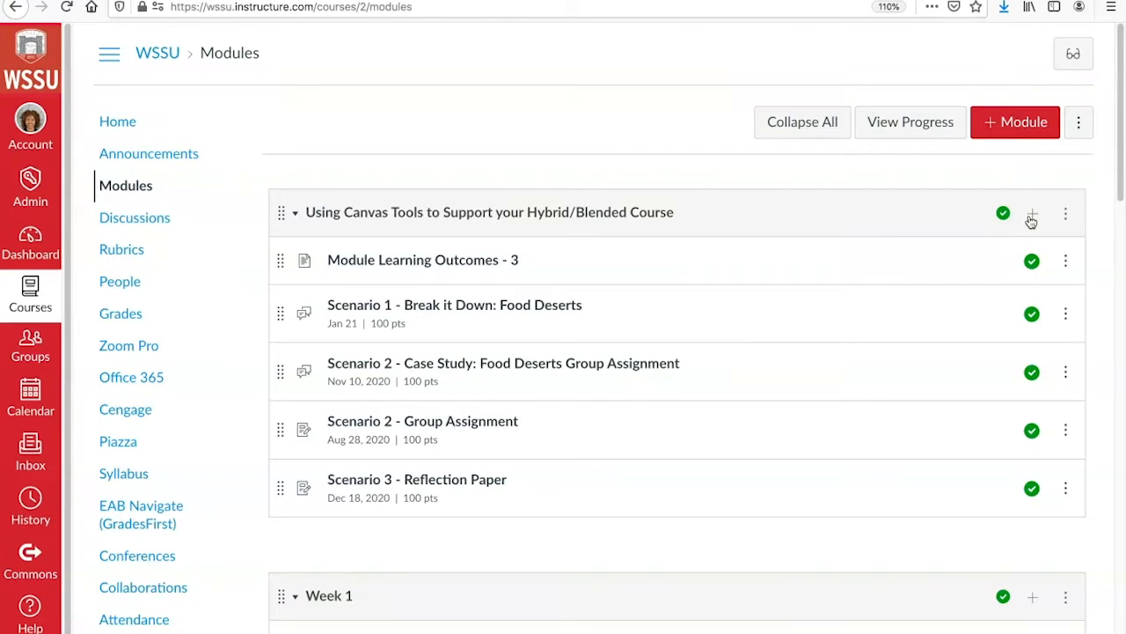
mouse_move(985, 220)
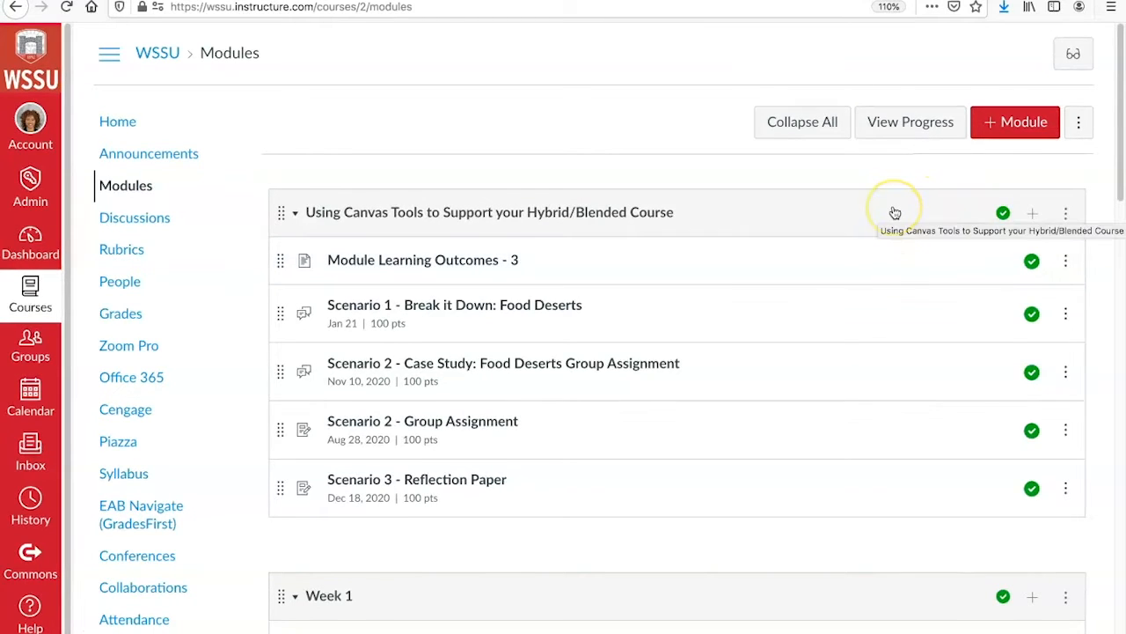
mouse_move(836, 515)
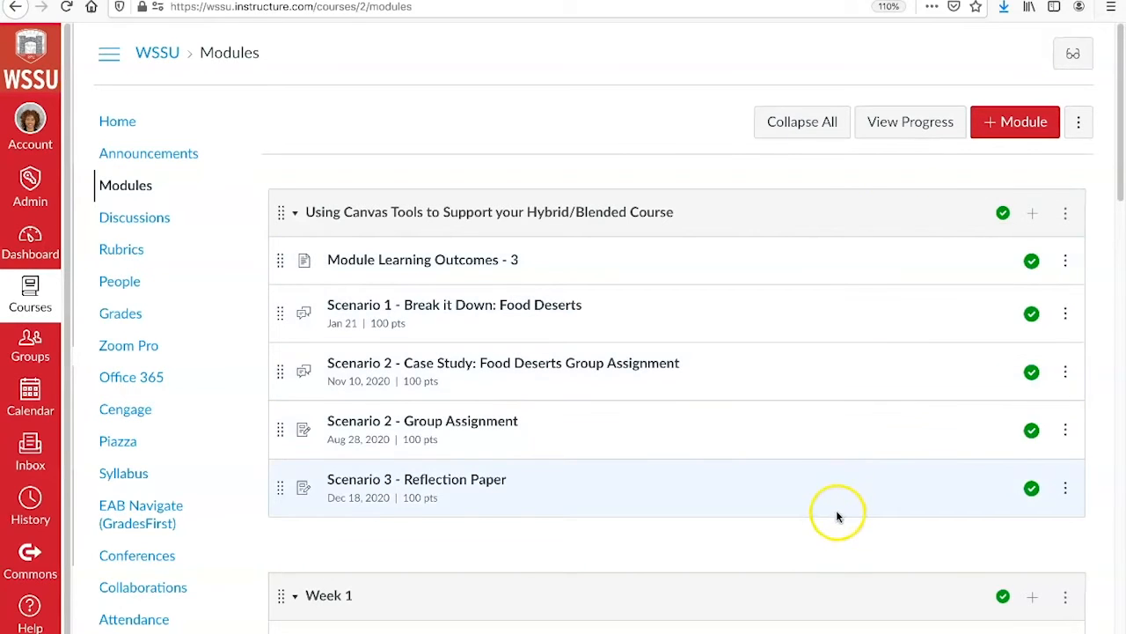
mouse_move(822, 490)
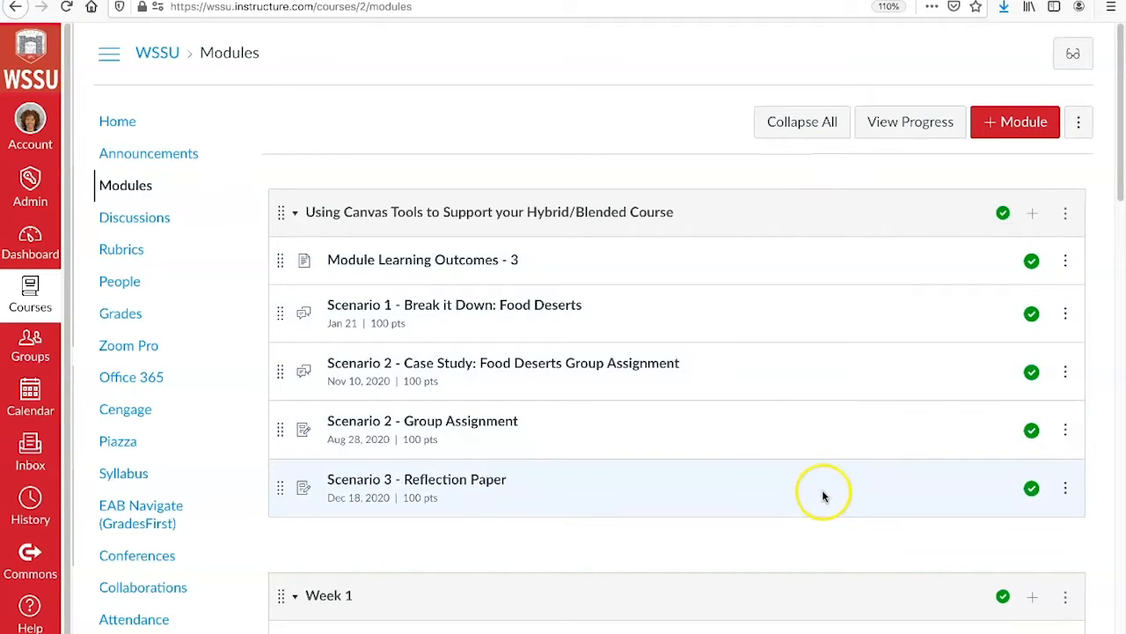
mouse_move(922, 217)
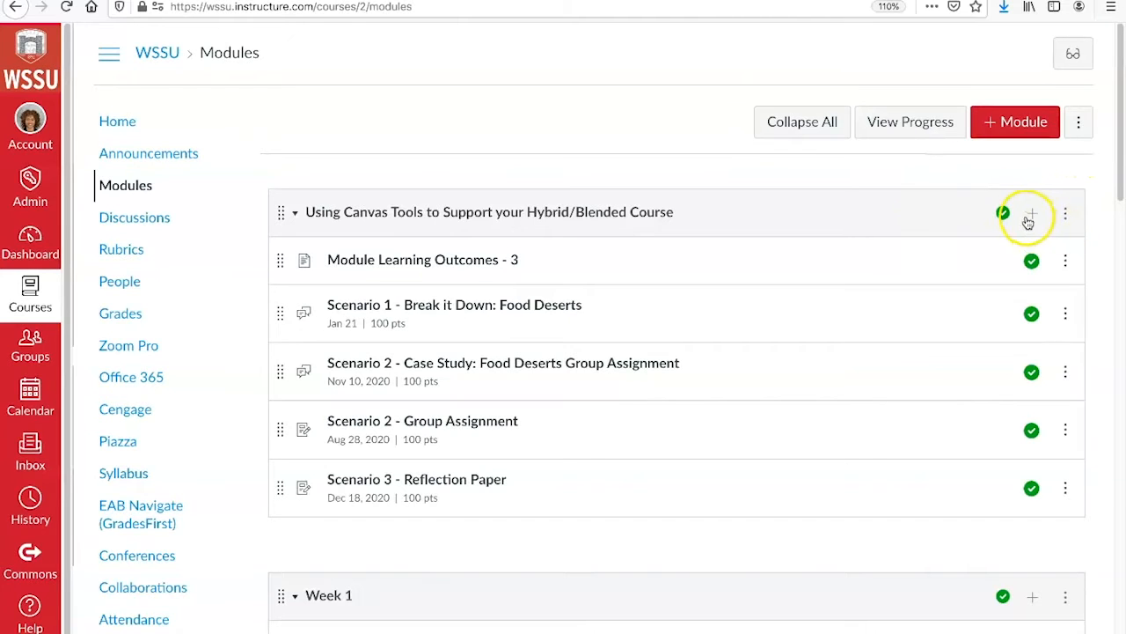
Add a new assignment item named 'Assignment for Food Desert' to the Using Canvas Tools module.
click(1029, 213)
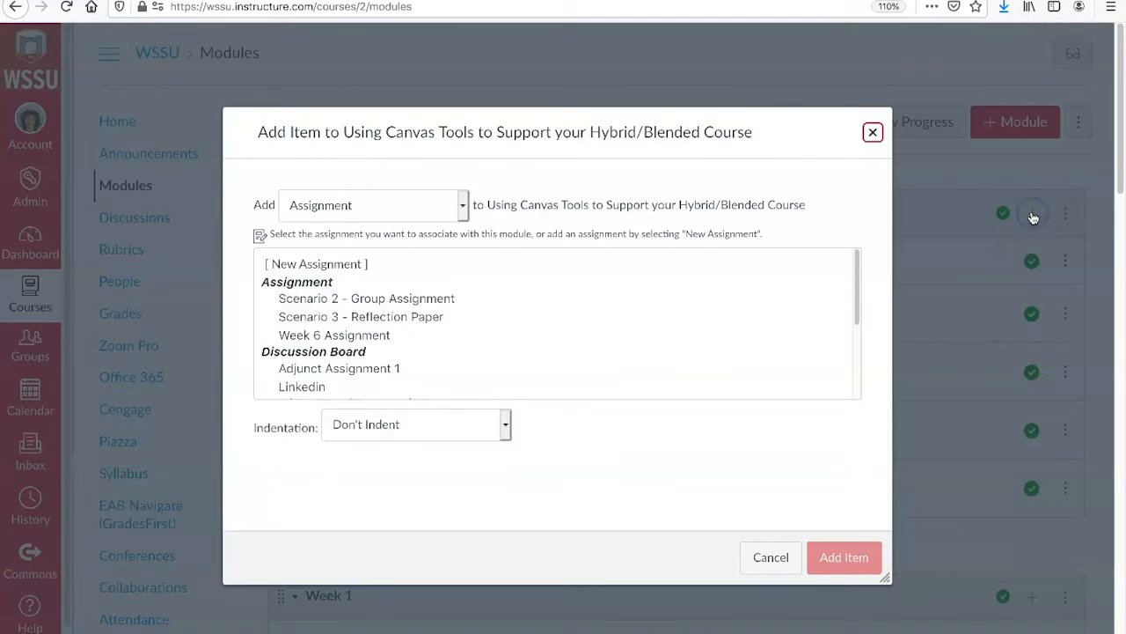
mouse_move(430, 423)
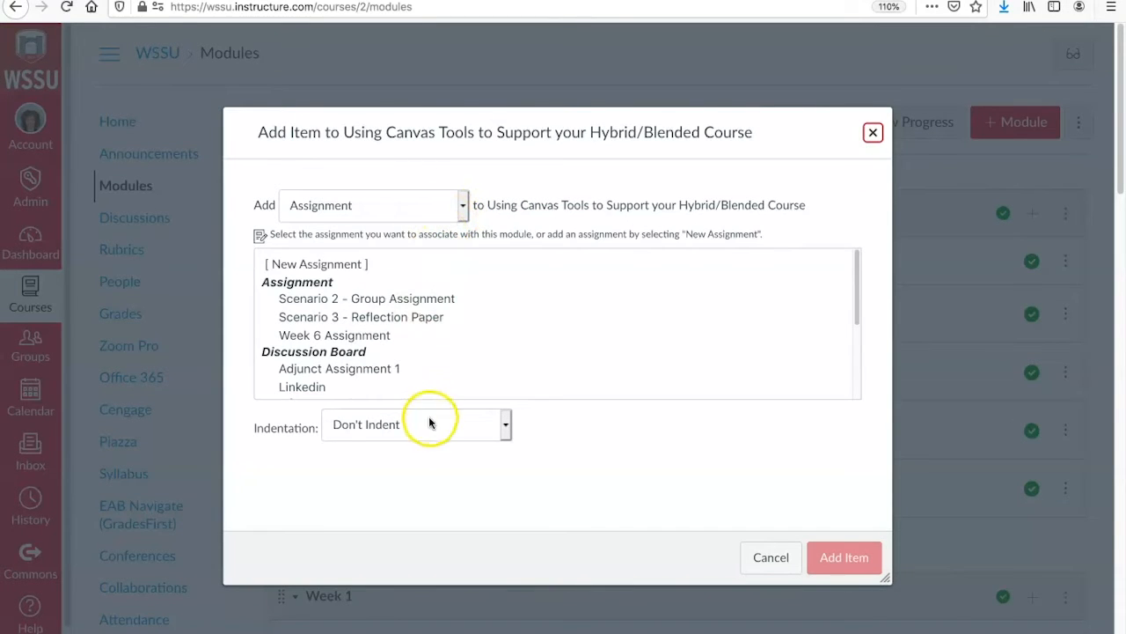
mouse_move(361, 271)
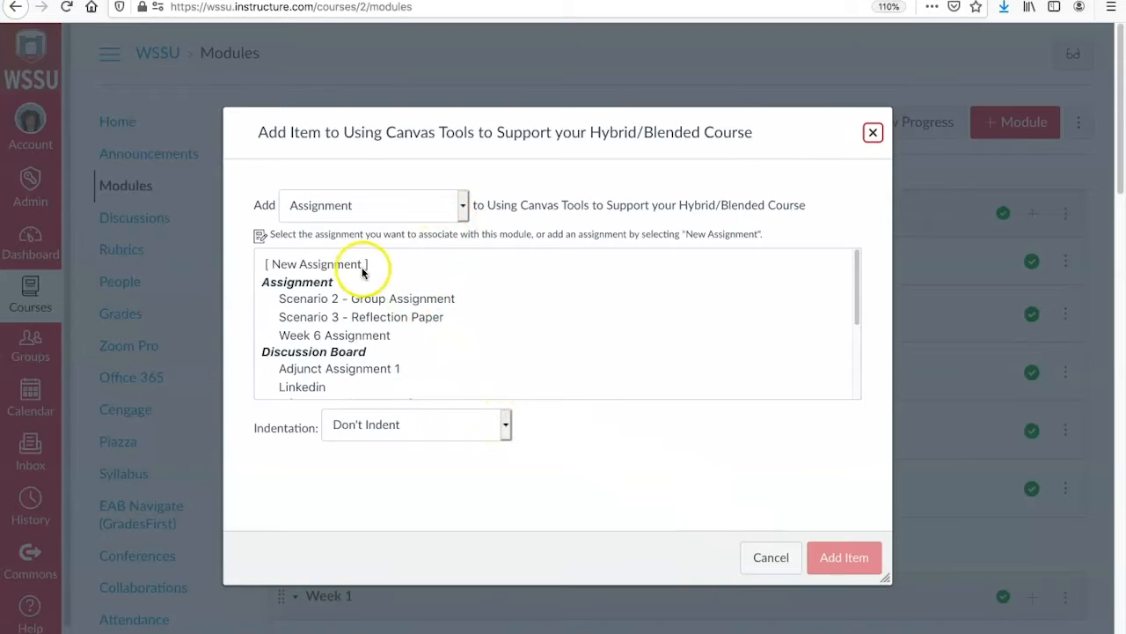
click(317, 264)
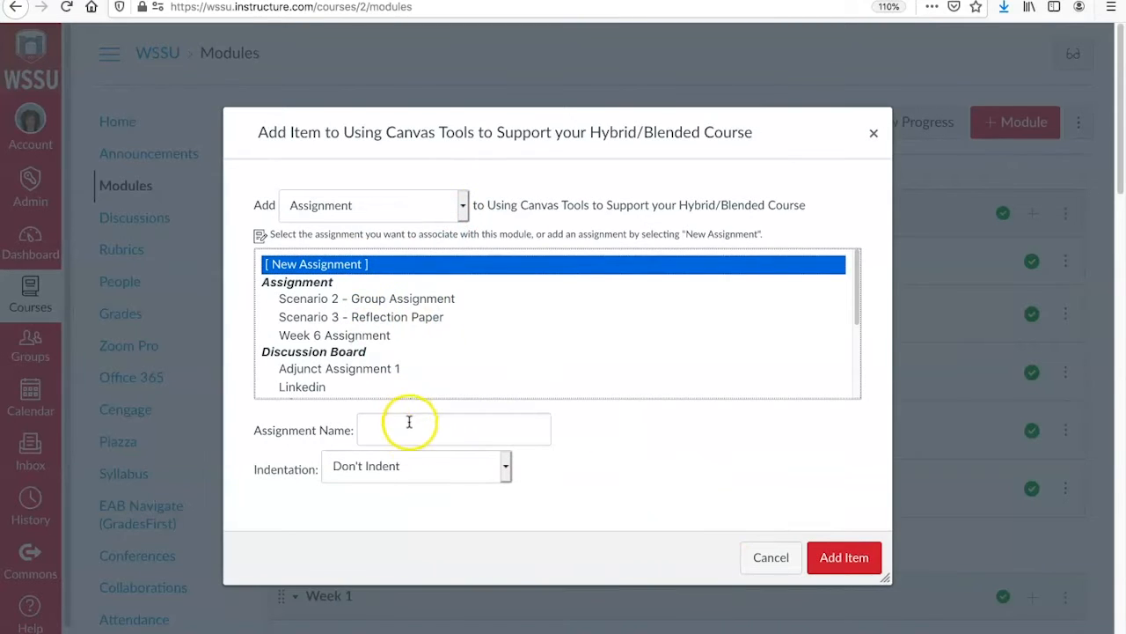
text(A)
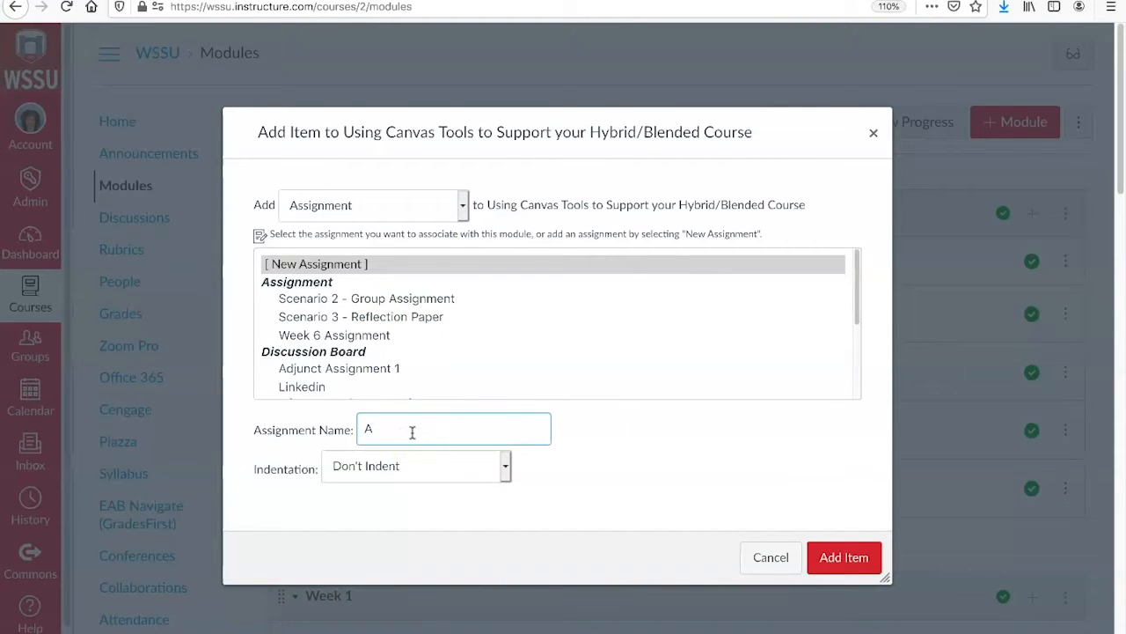
text(ssignment for)
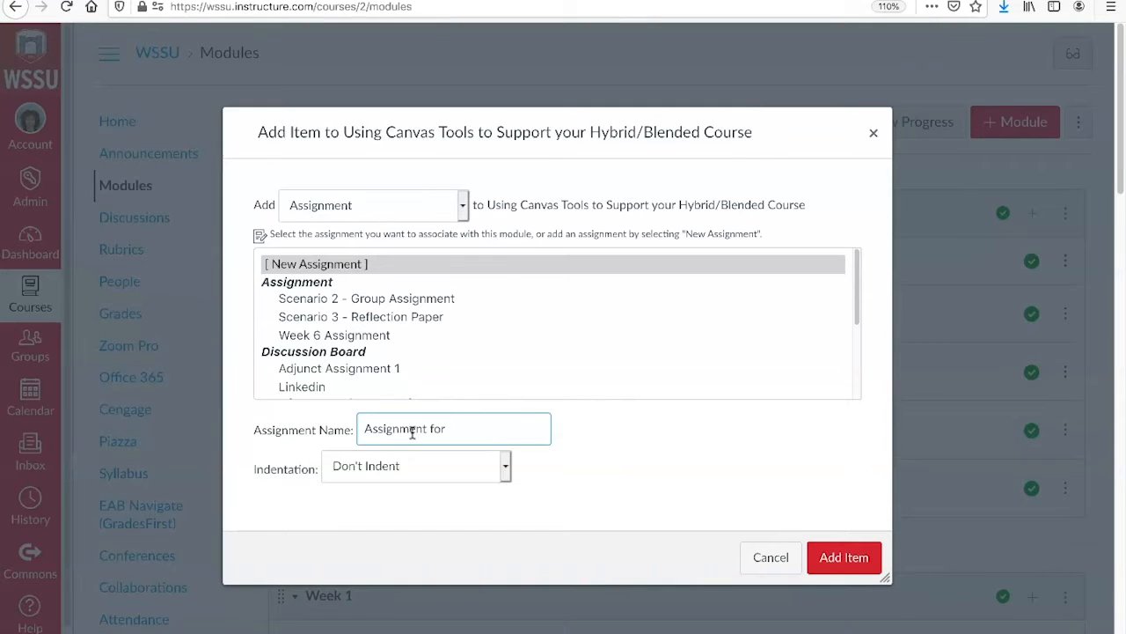
text(Food D)
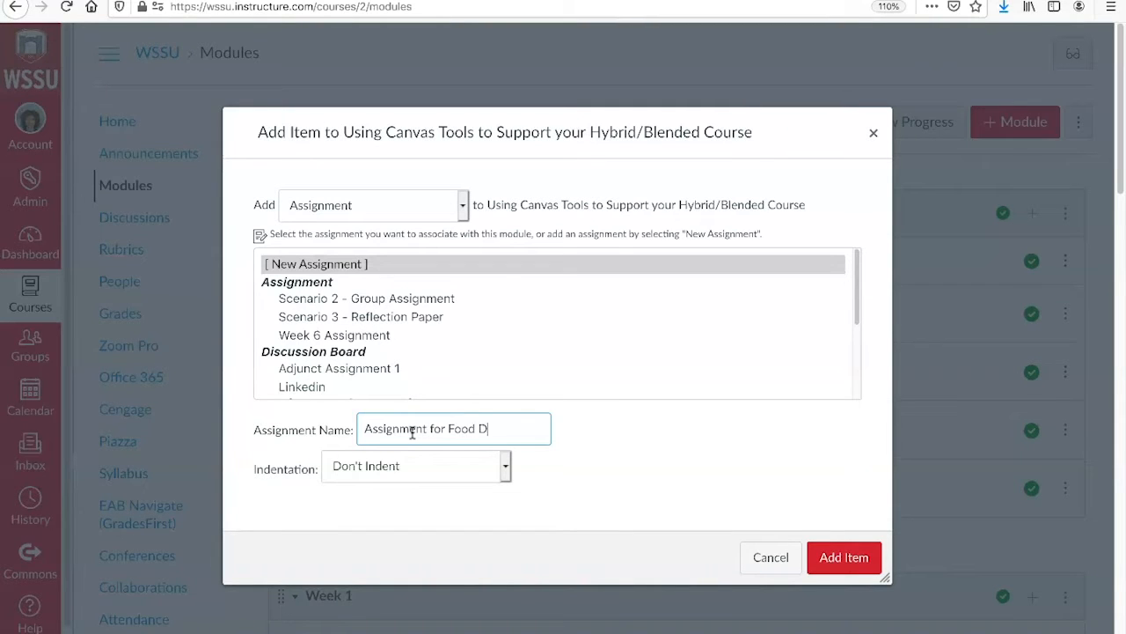
text(esert)
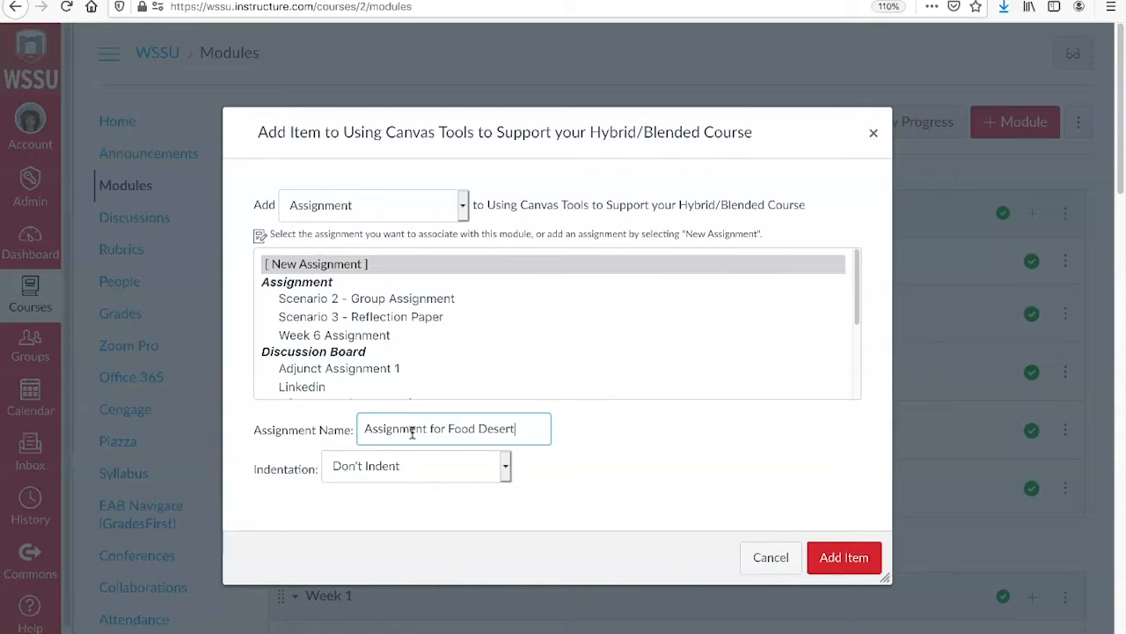
click(843, 557)
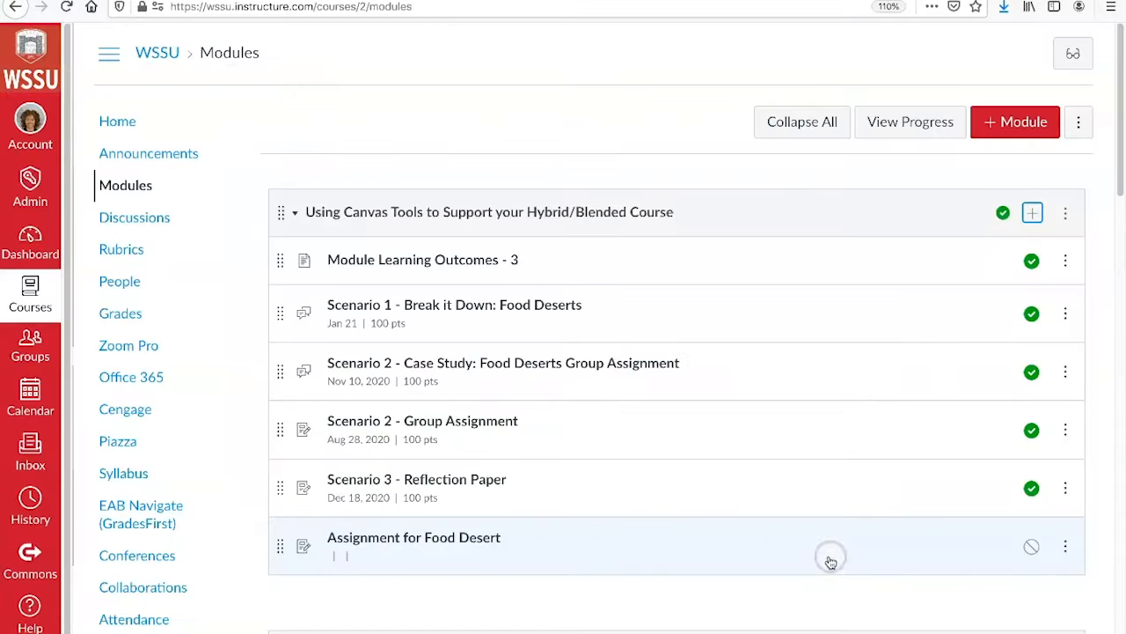
mouse_move(532, 554)
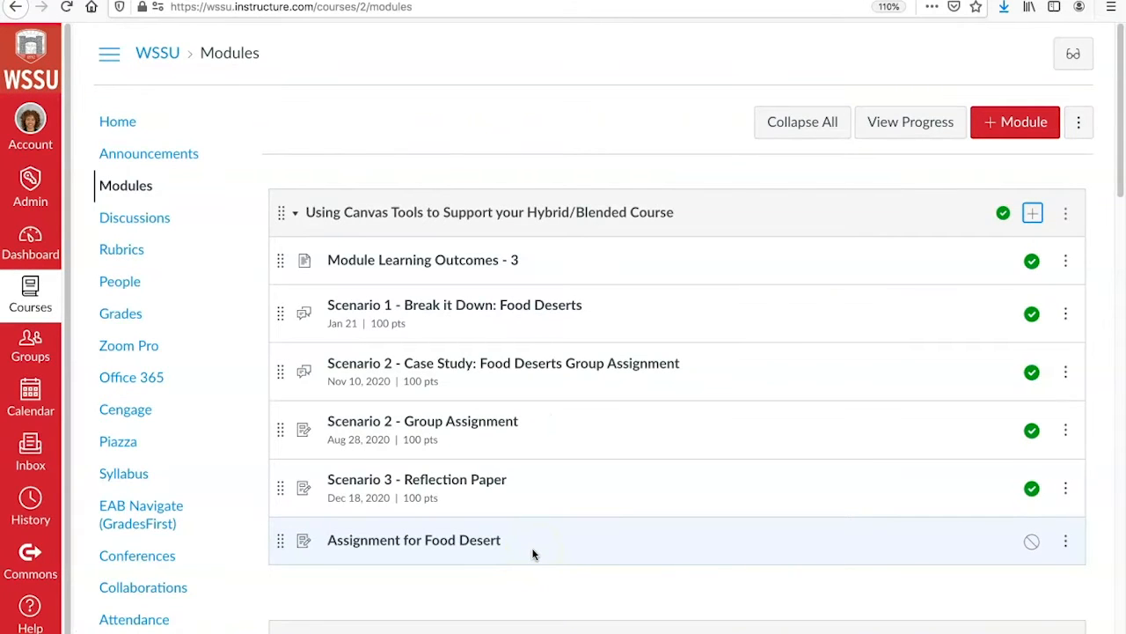
mouse_move(551, 552)
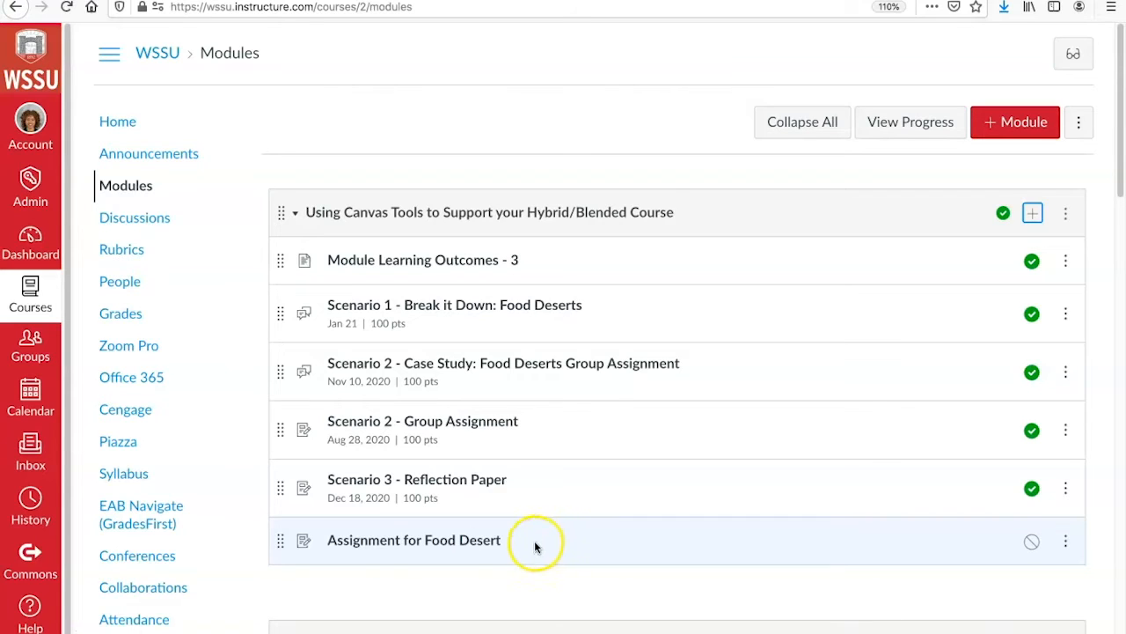
mouse_move(532, 541)
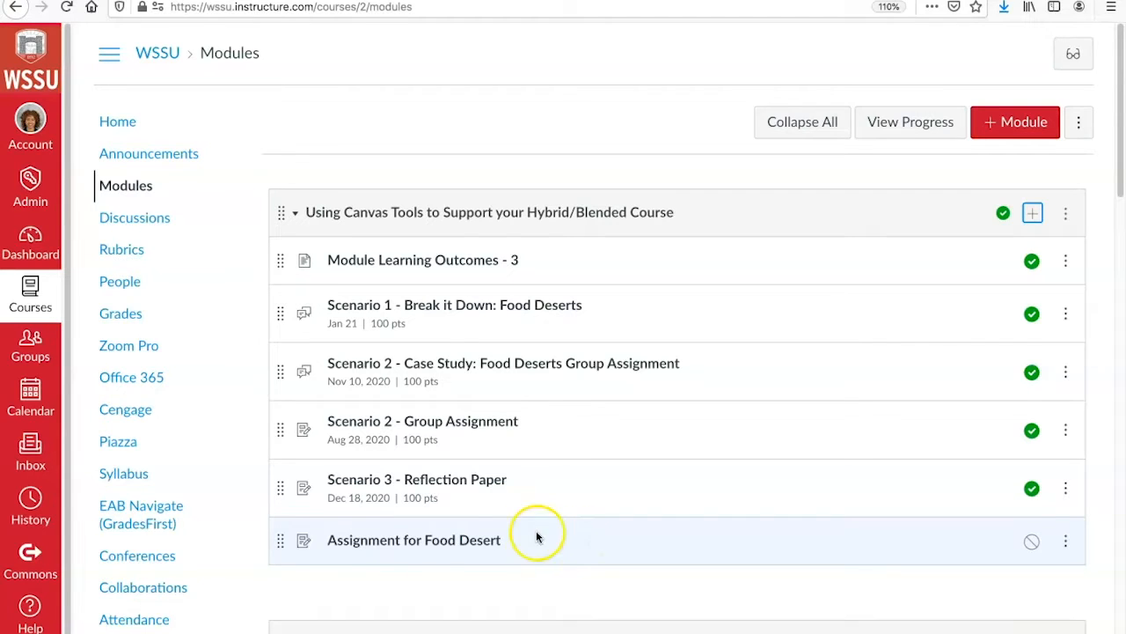
mouse_move(431, 544)
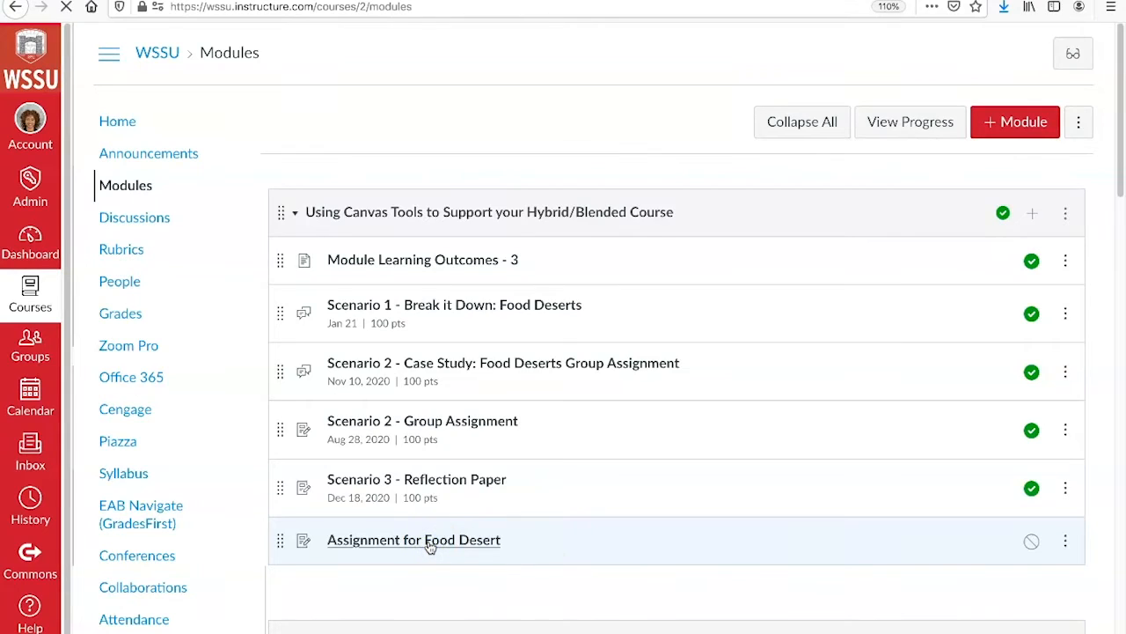
Open the new, still-empty Assignment for Food Desert page from the module.
click(414, 539)
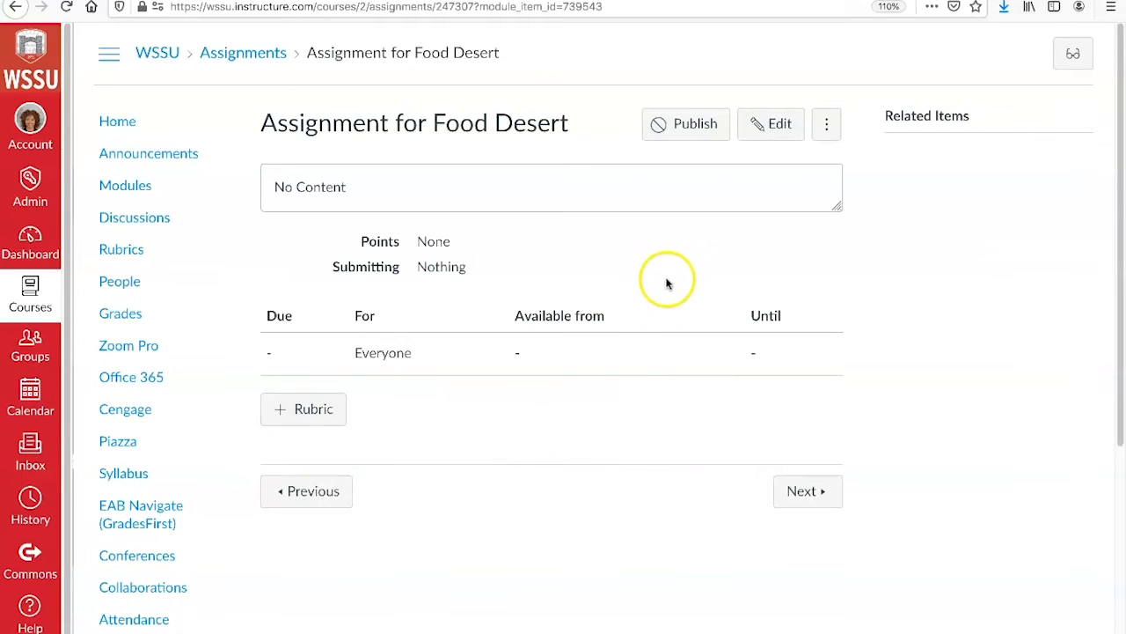
mouse_move(720, 177)
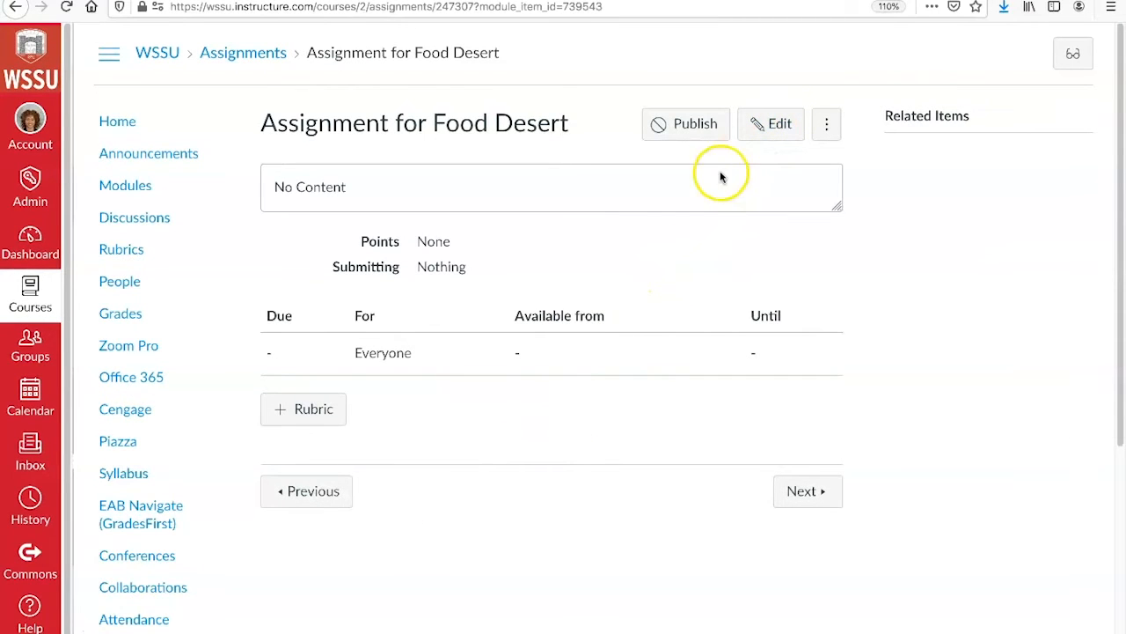
mouse_move(414, 413)
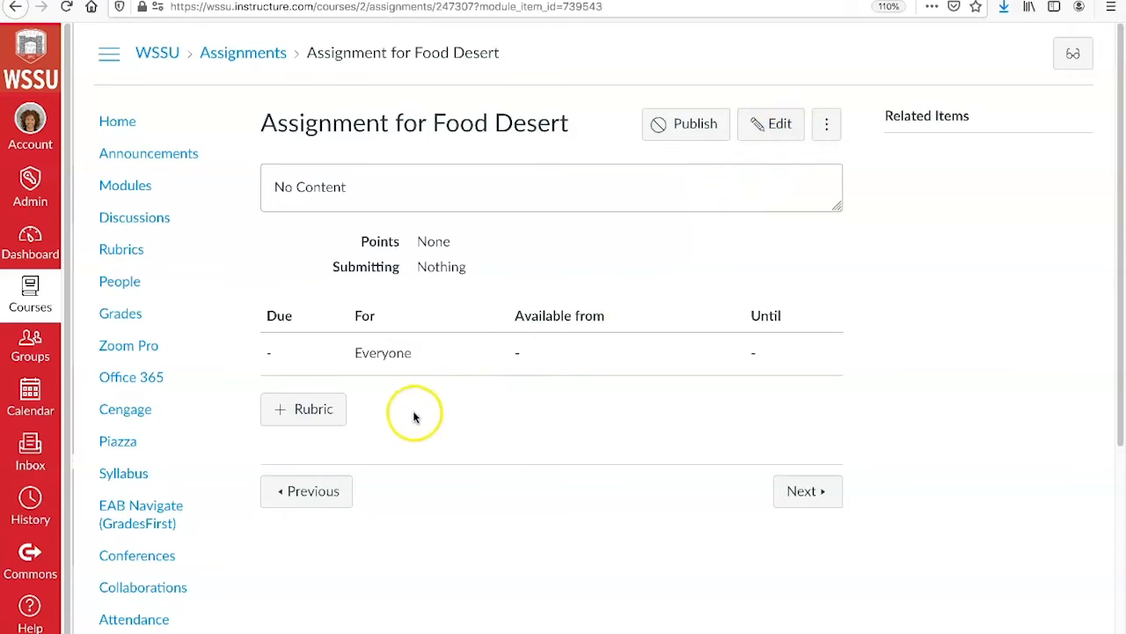
mouse_move(313, 409)
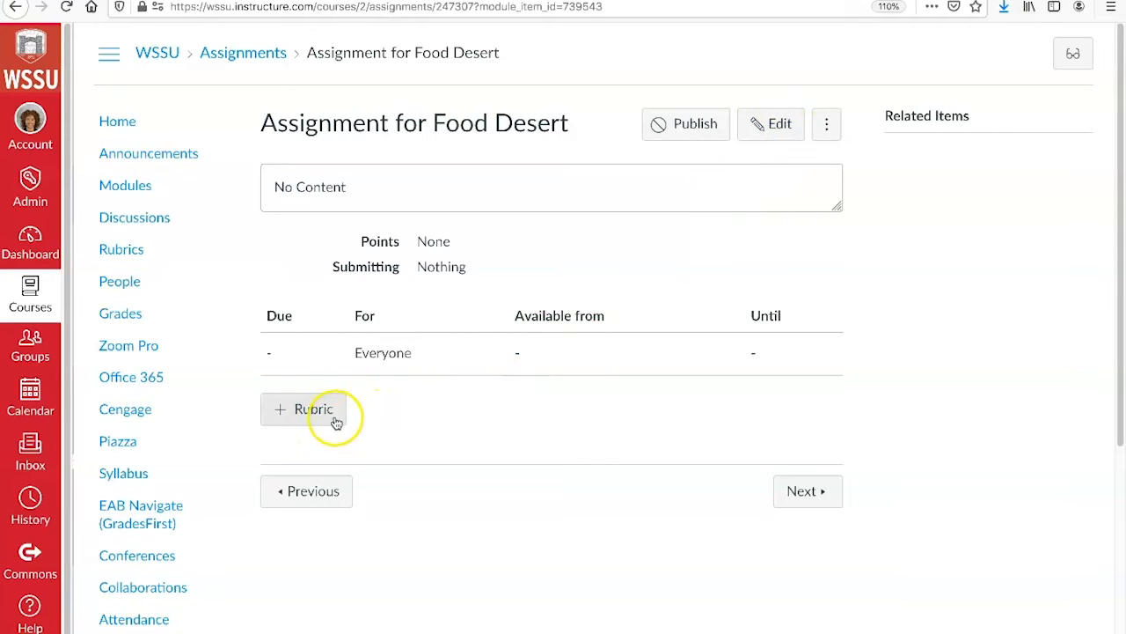
mouse_move(313, 408)
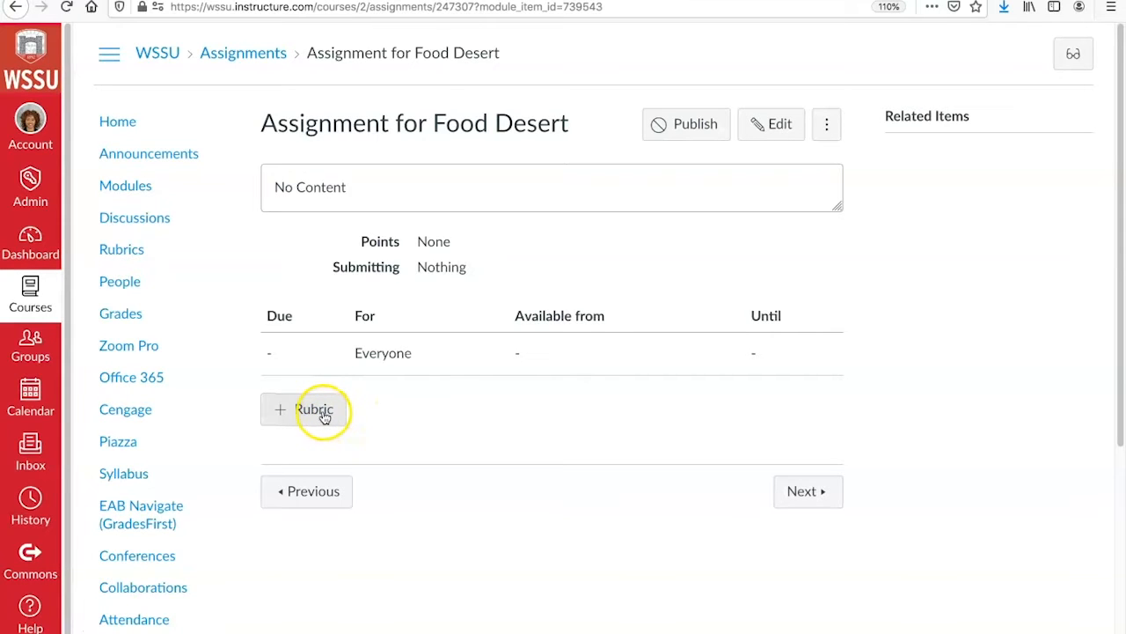
mouse_move(755, 185)
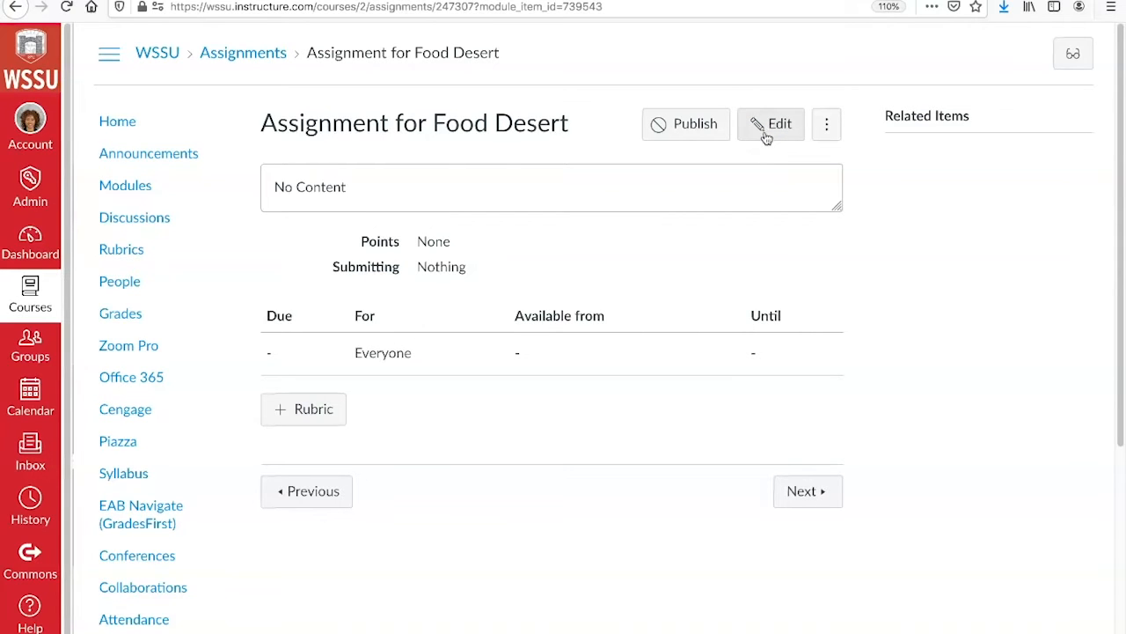
Edit the assignment to be worth 100 points in the Assignment group.
click(771, 123)
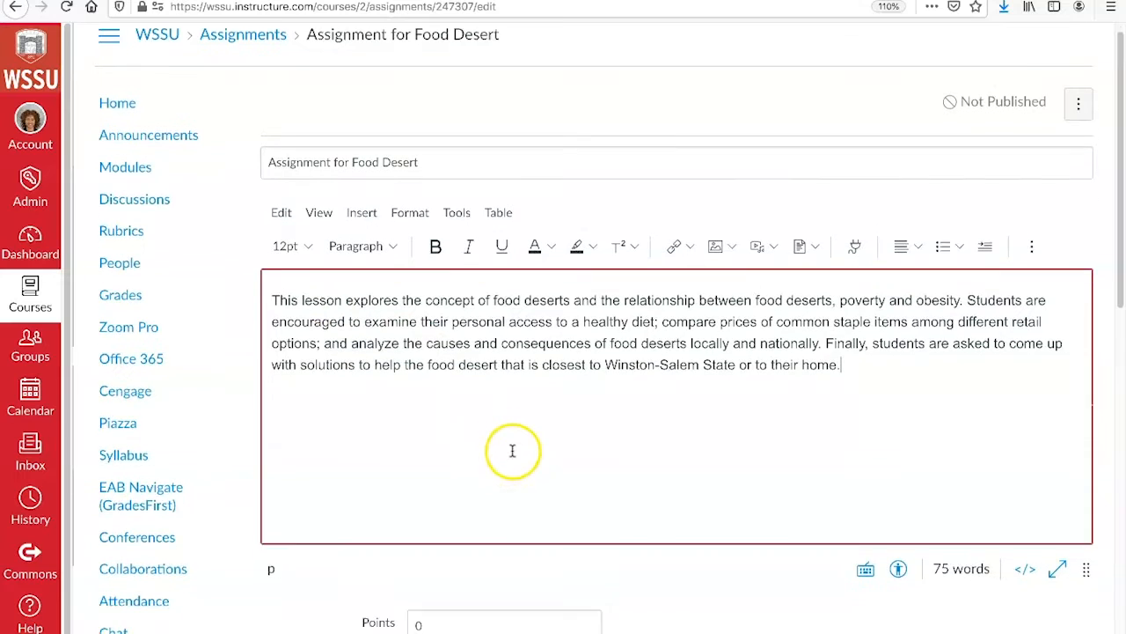
scroll(down, 3)
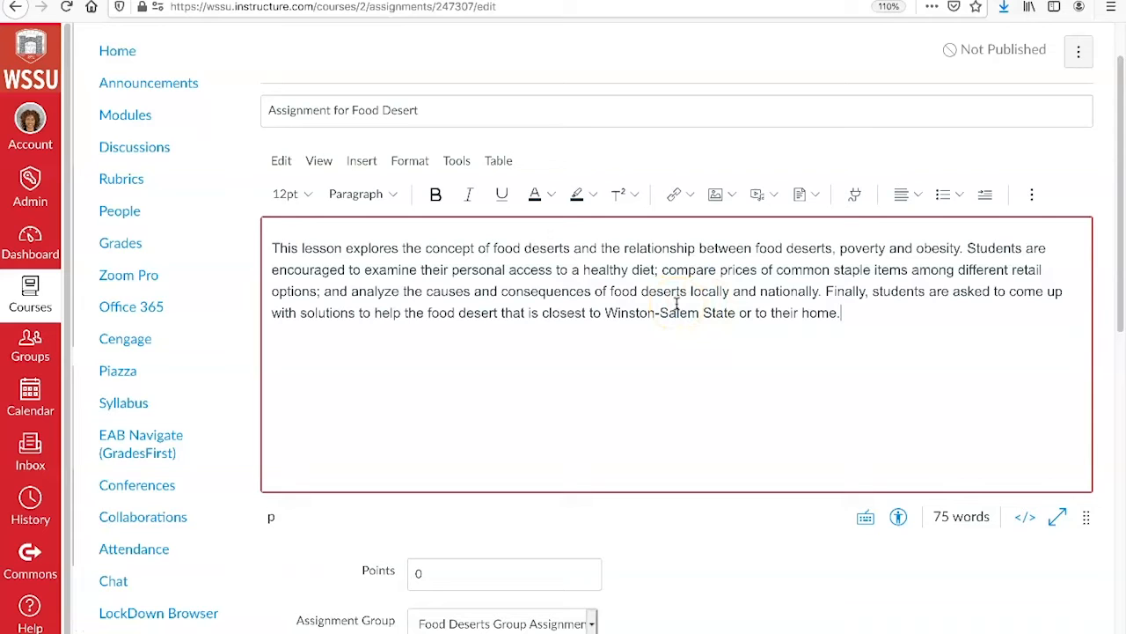
scroll(down, 3)
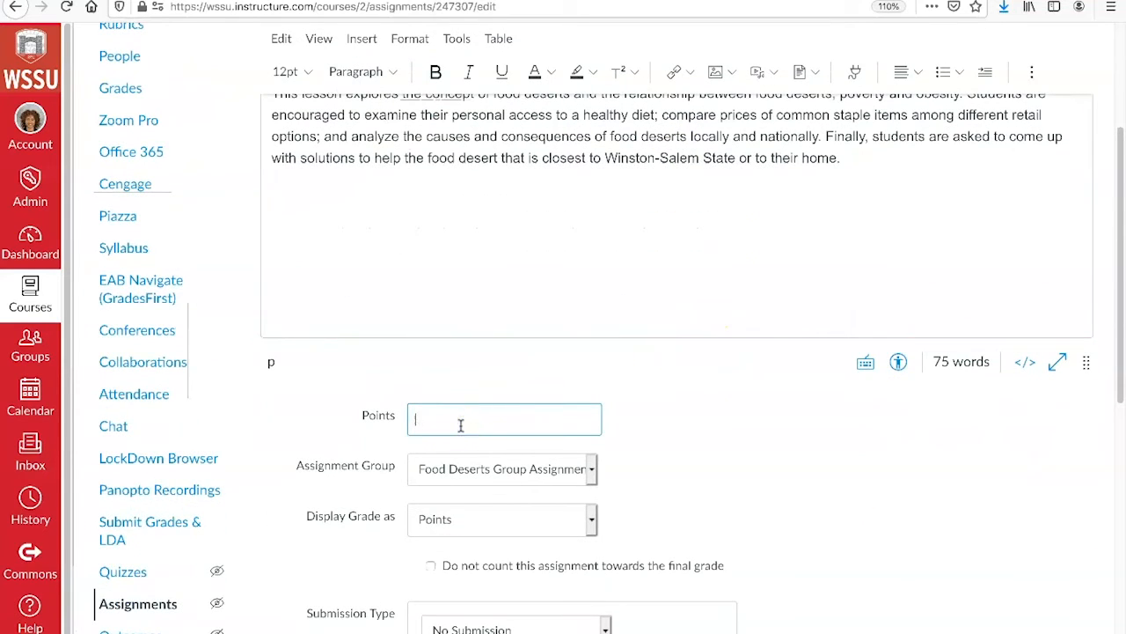
text(100)
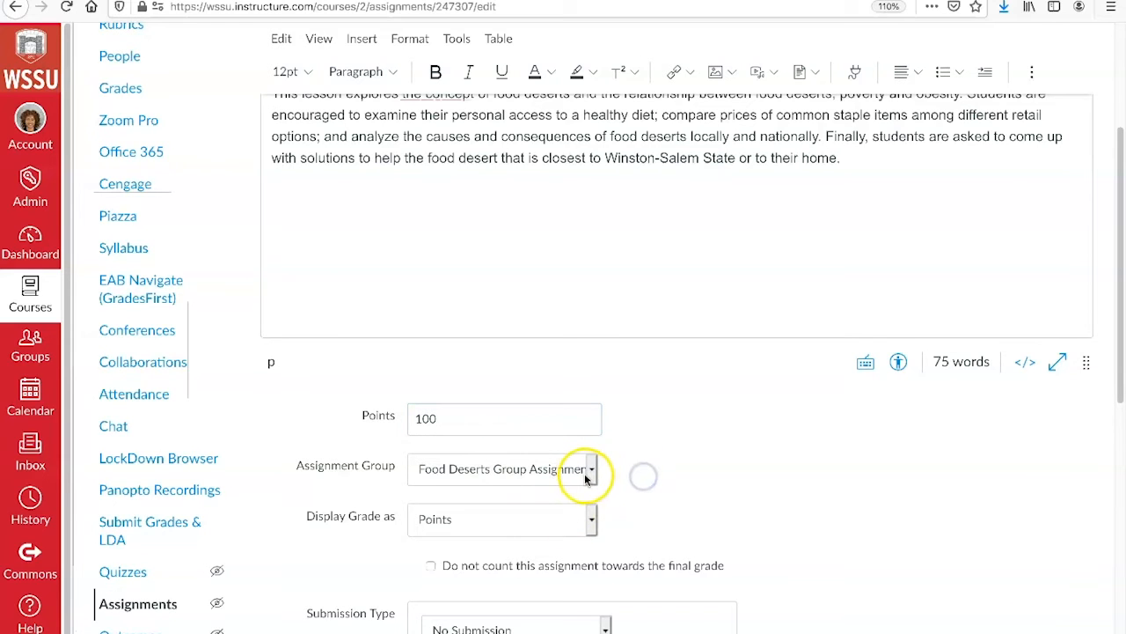
click(589, 469)
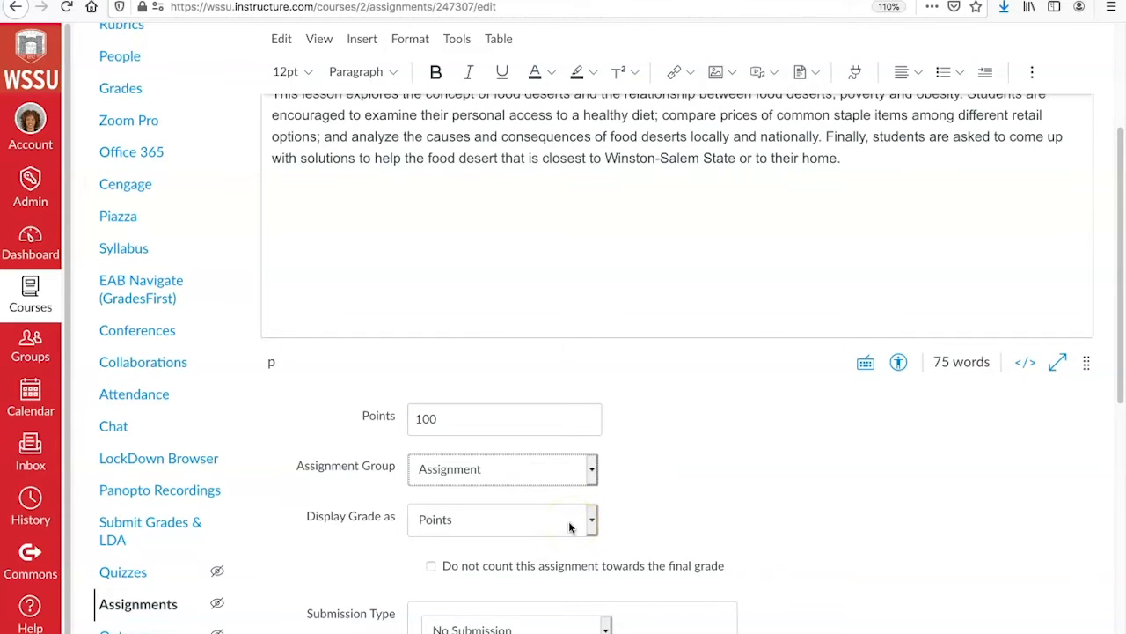
Accept Online submissions via Text Entry, Website URL, Media Recordings and File Uploads.
scroll(down, 3)
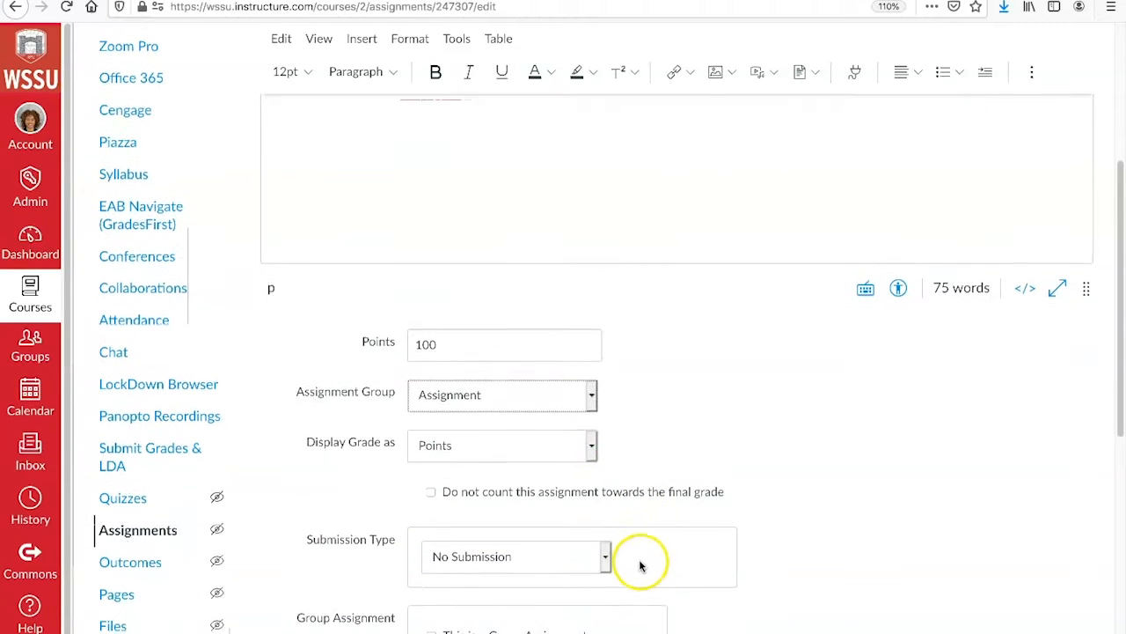
scroll(down, 3)
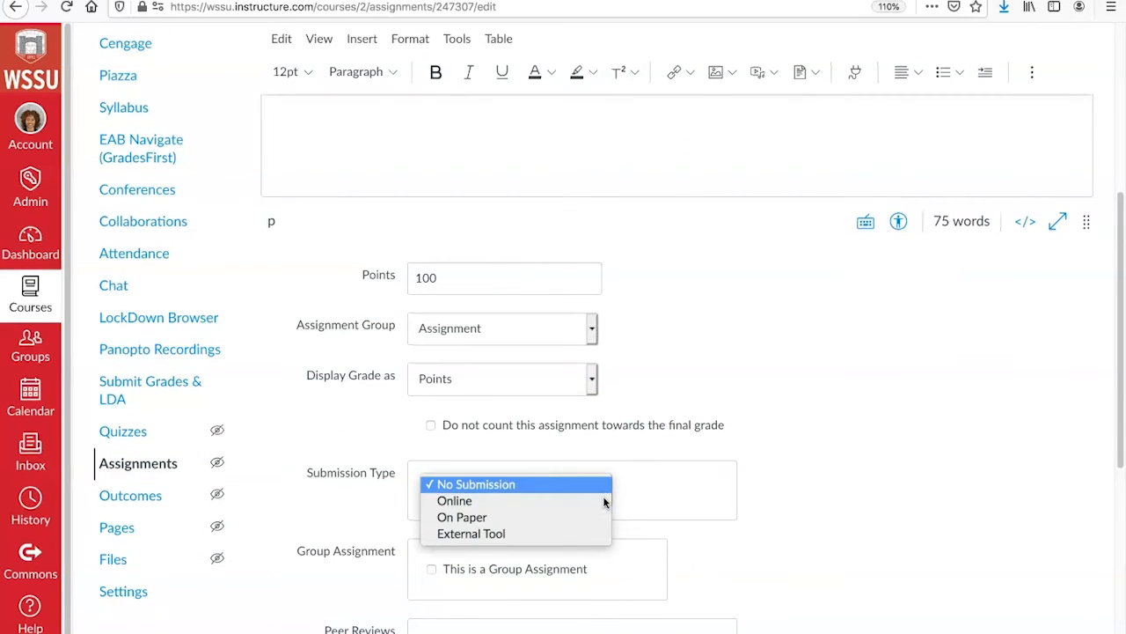
click(454, 500)
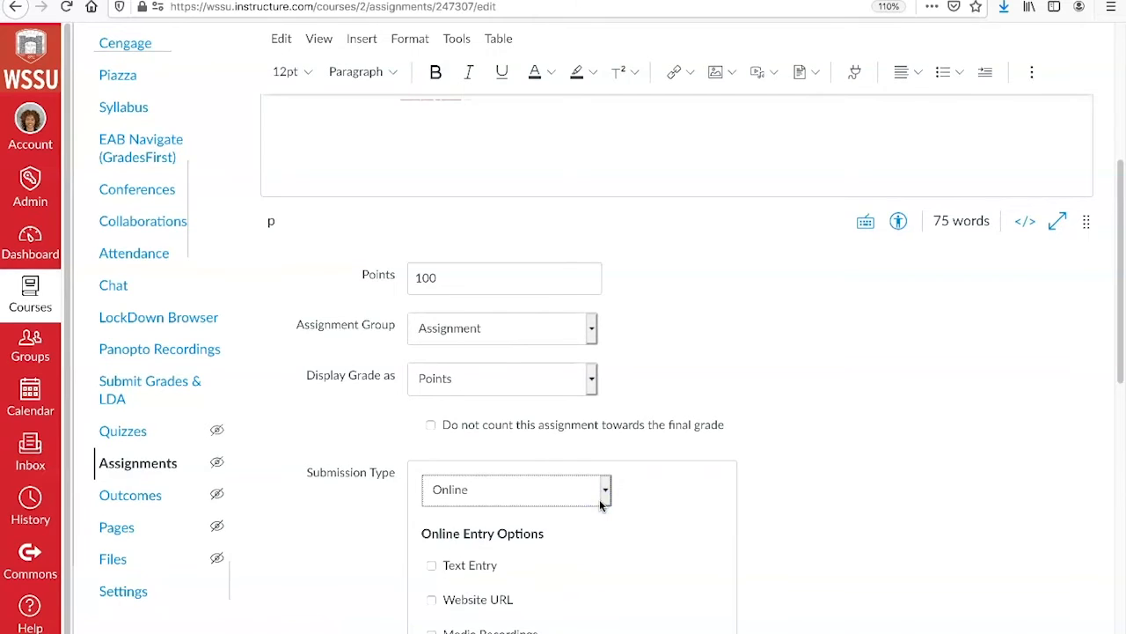
scroll(down, 3)
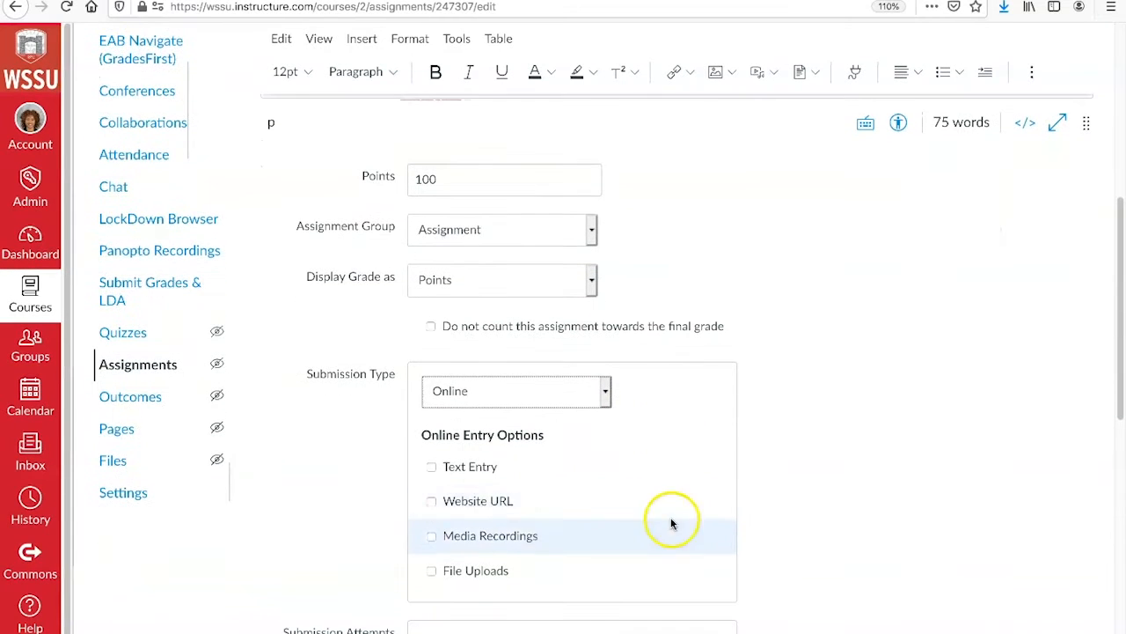
click(432, 466)
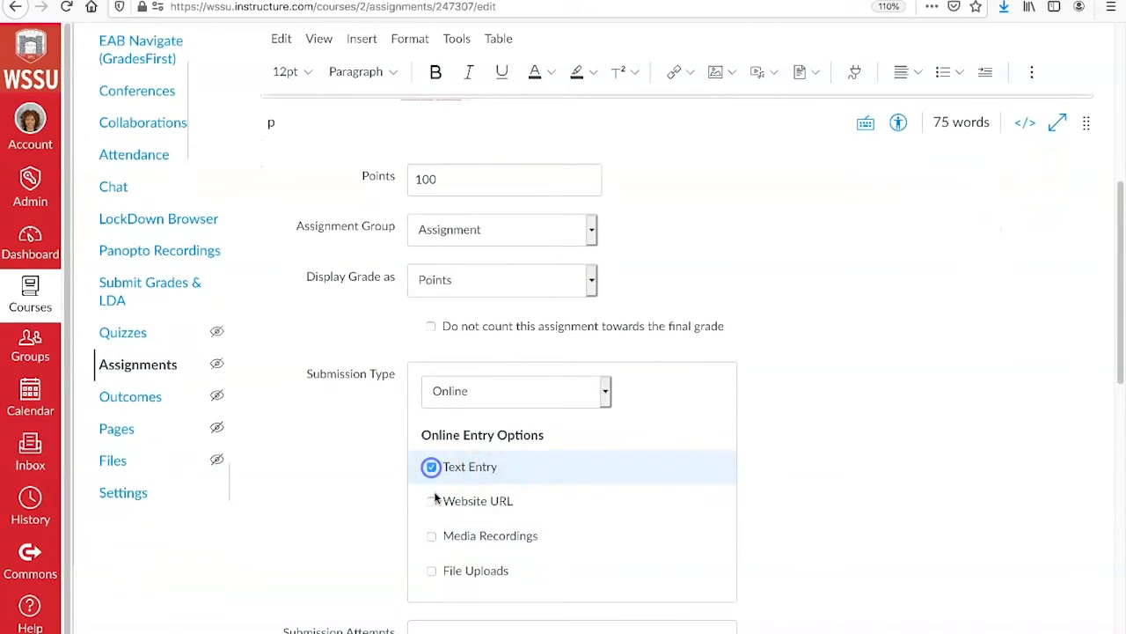
click(431, 501)
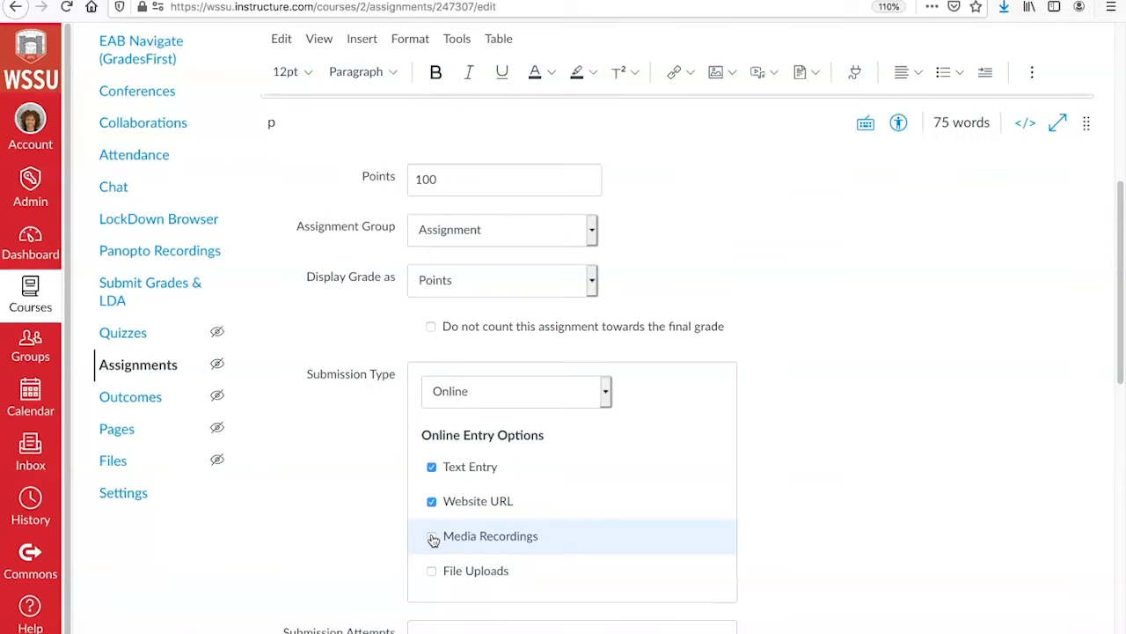
click(431, 534)
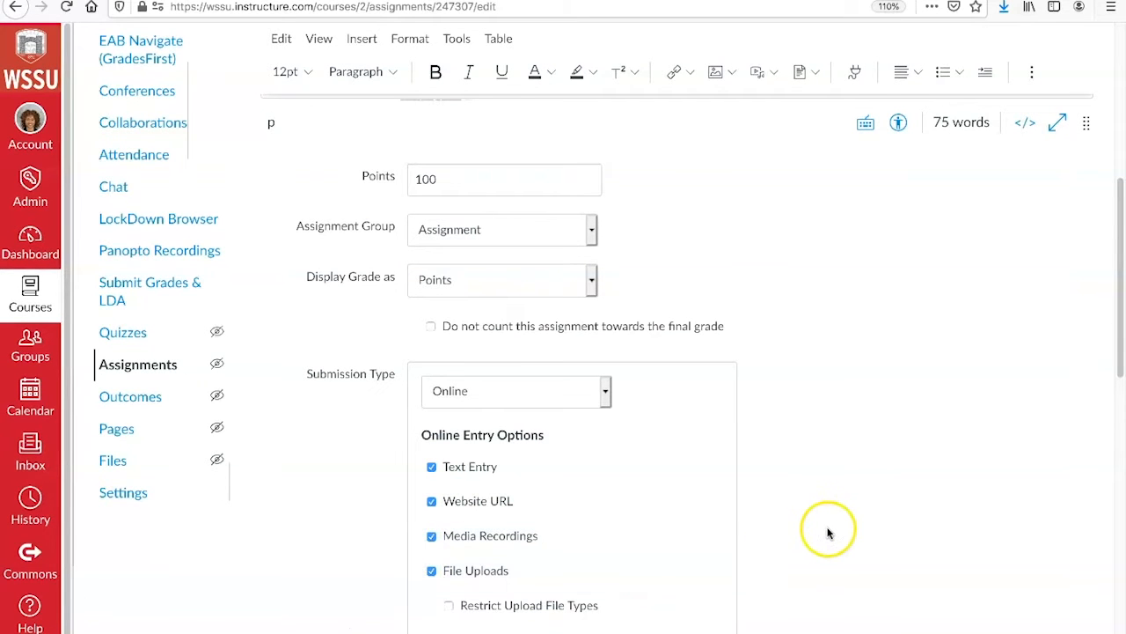
scroll(down, 3)
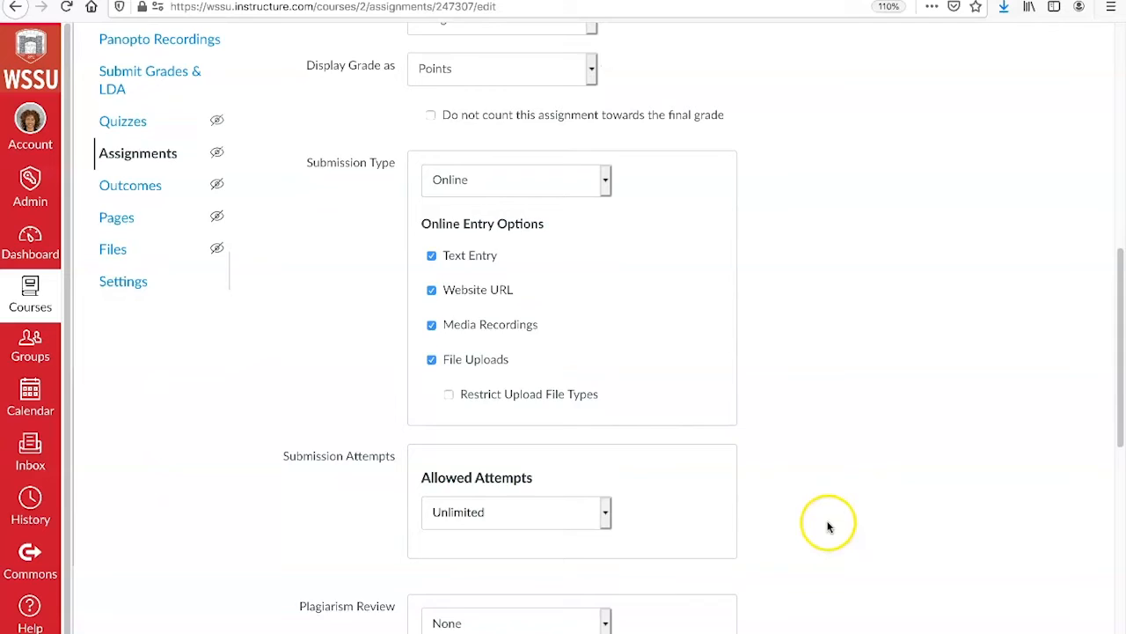
scroll(down, 3)
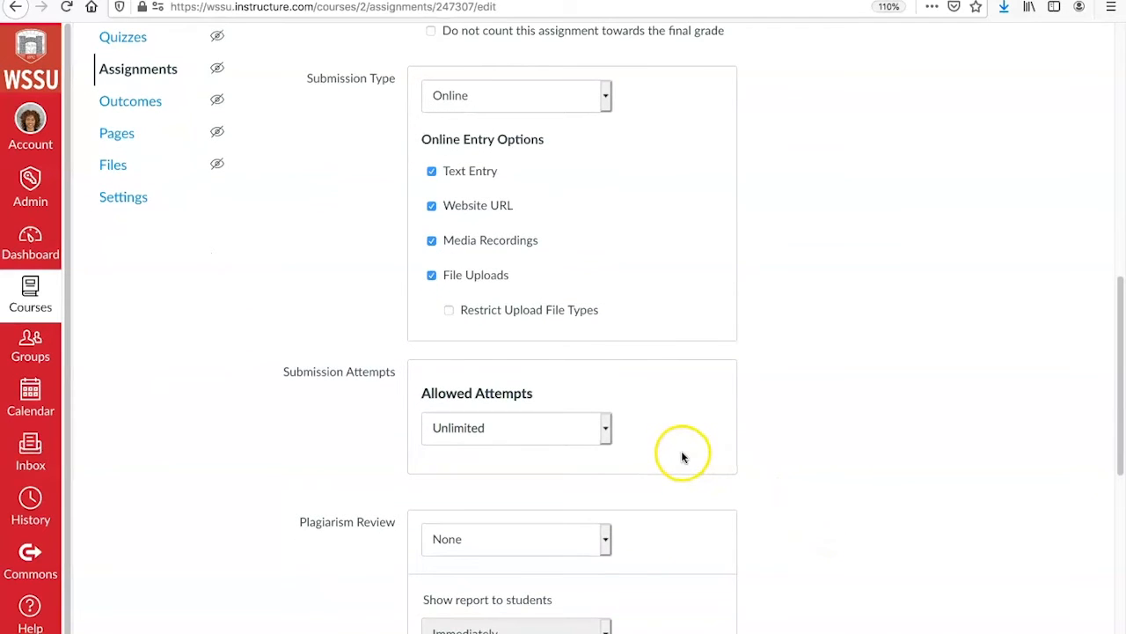
mouse_move(628, 545)
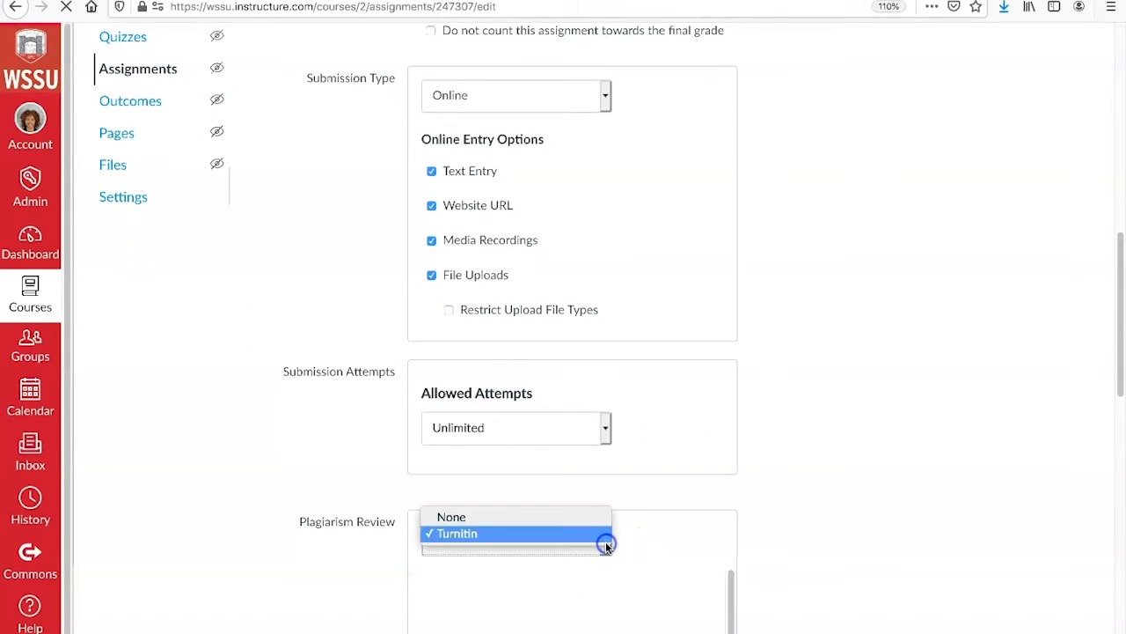
click(451, 517)
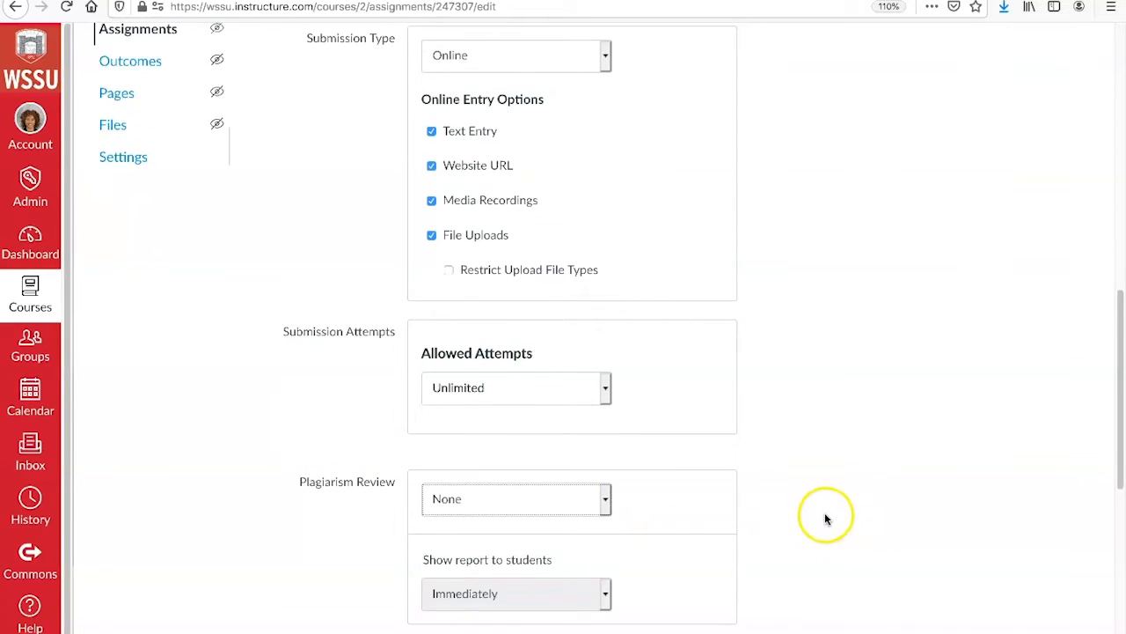
Mark it as a group assignment, keeping plagiarism review at None.
scroll(down, 3)
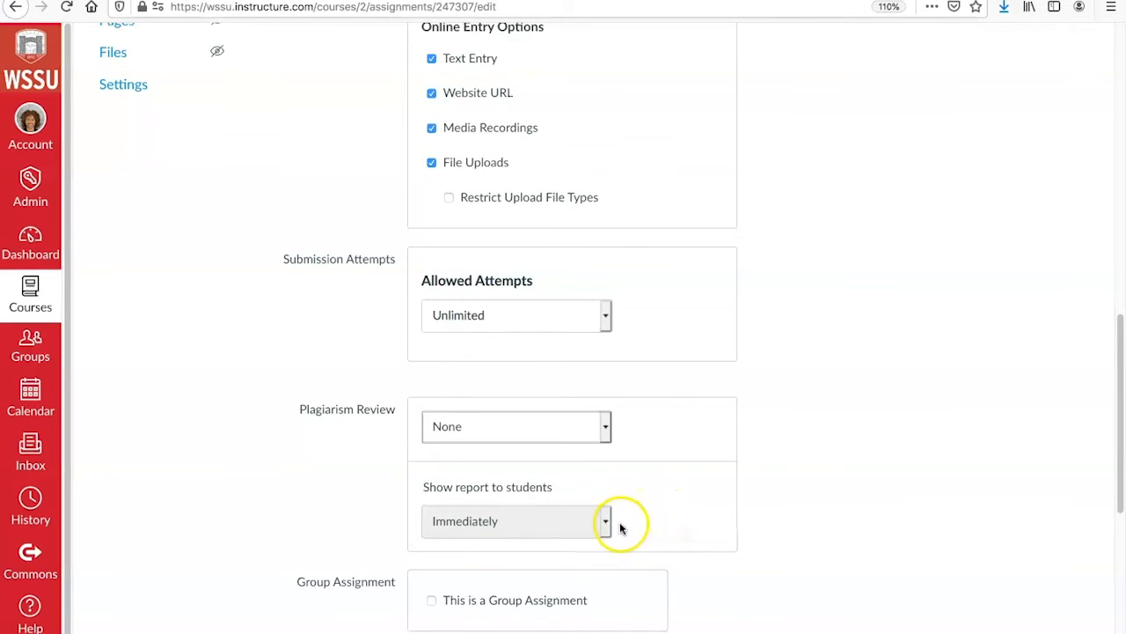
mouse_move(620, 520)
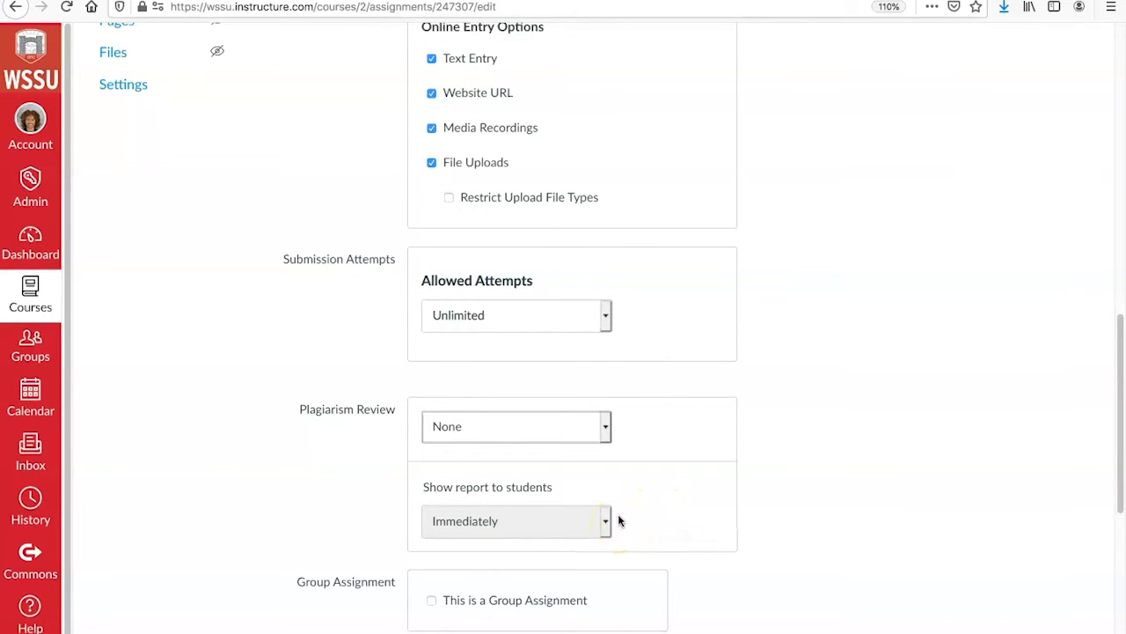
scroll(down, 3)
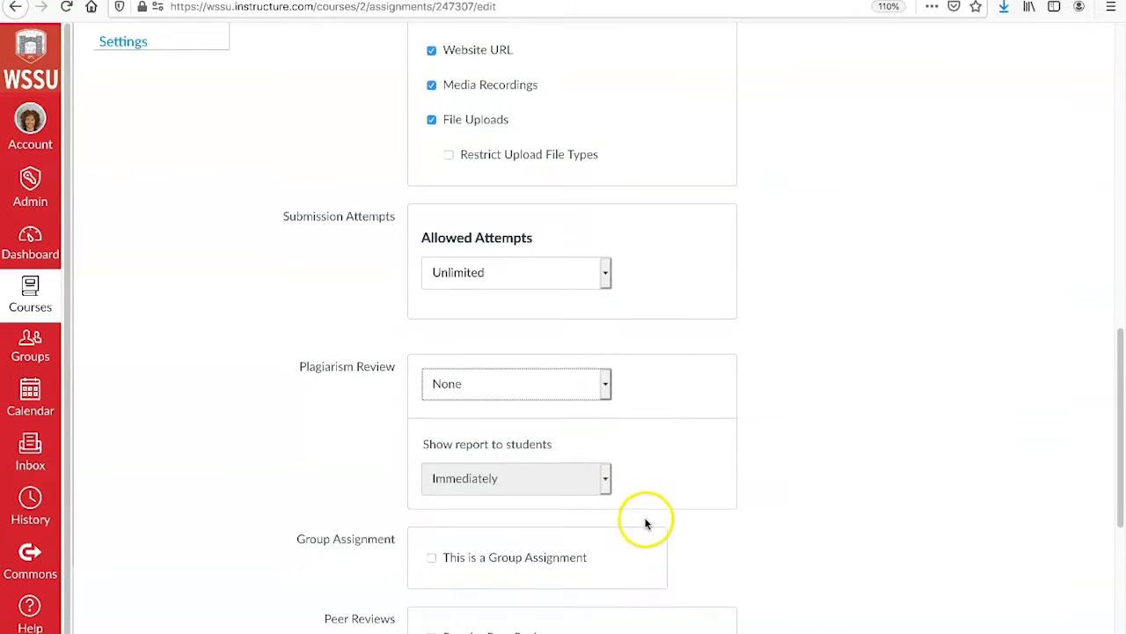
scroll(down, 3)
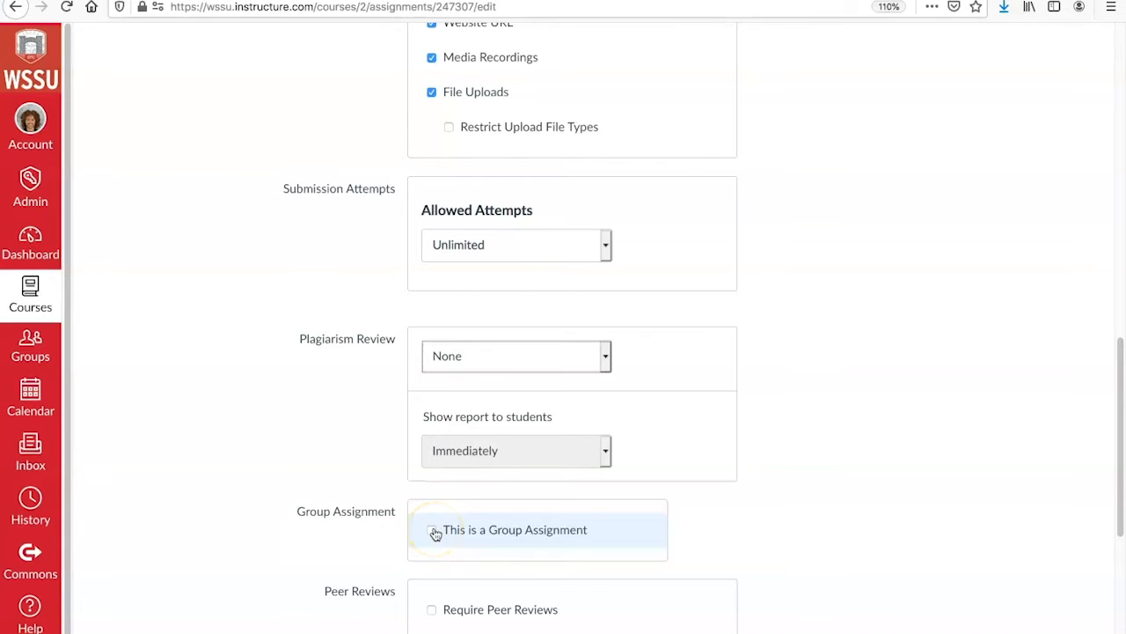
click(432, 529)
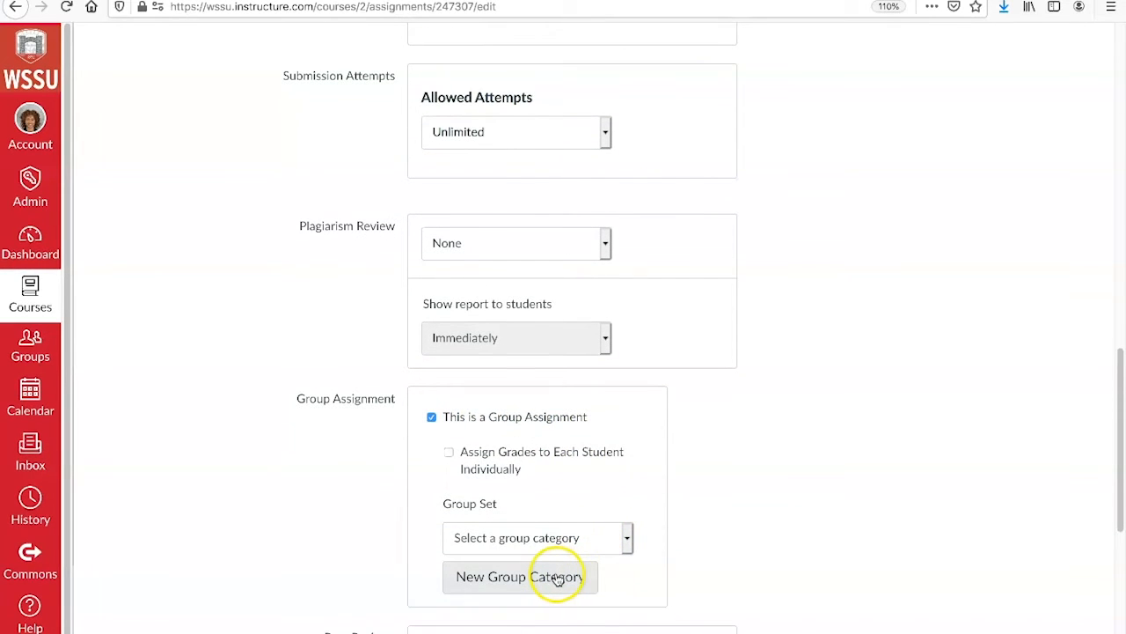
Create and save a self-sign-up group set named 'Assignment 1' for this assignment.
click(518, 576)
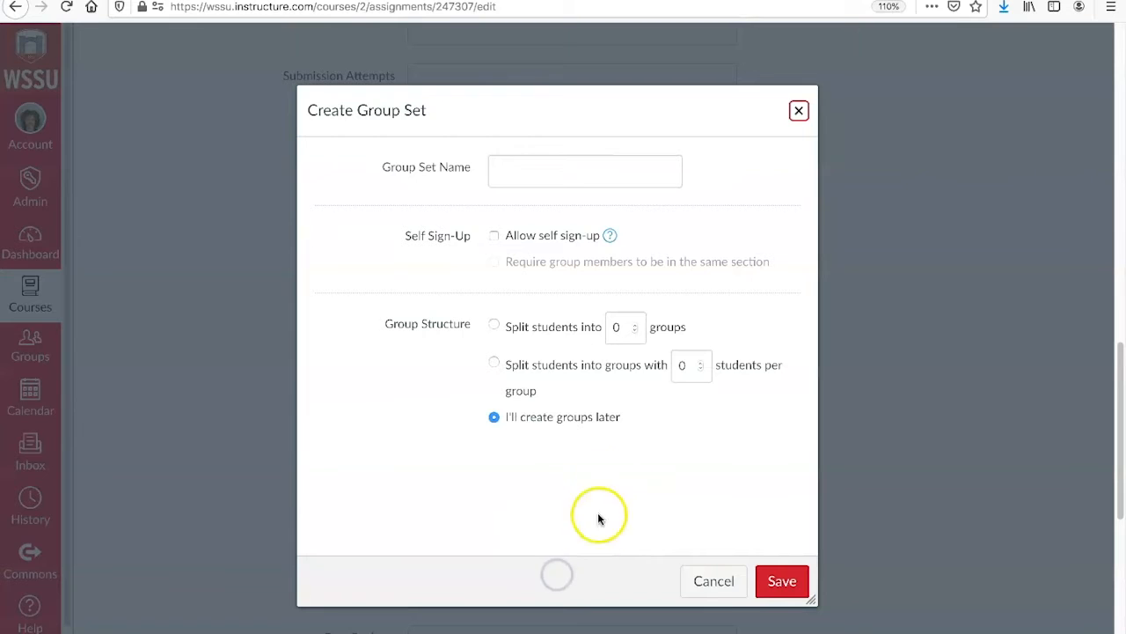
click(585, 170)
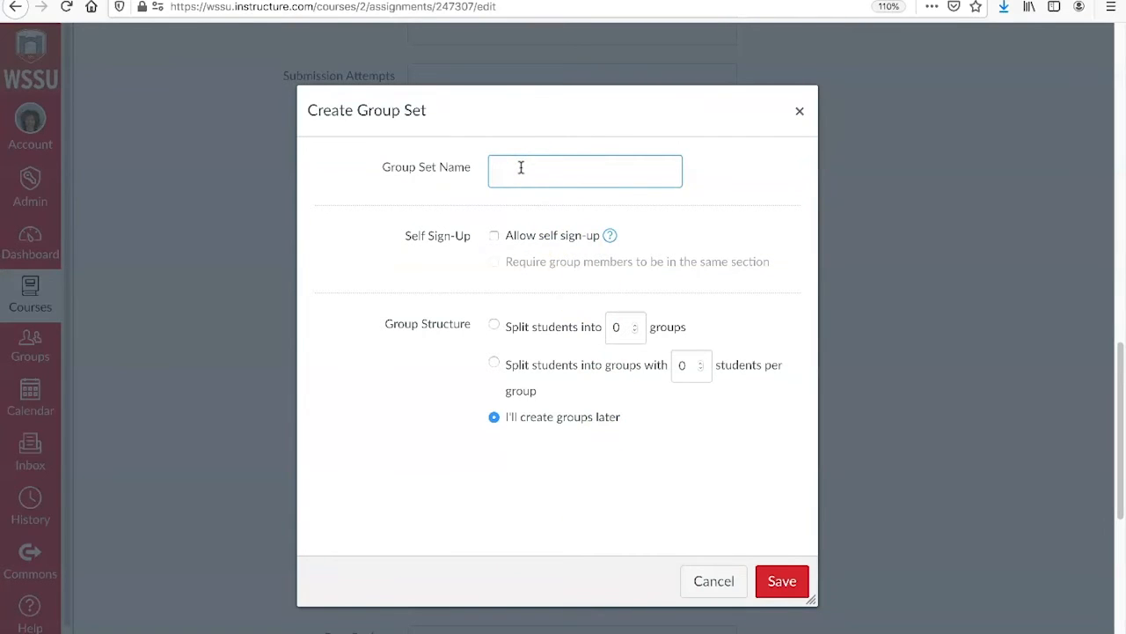
text(A)
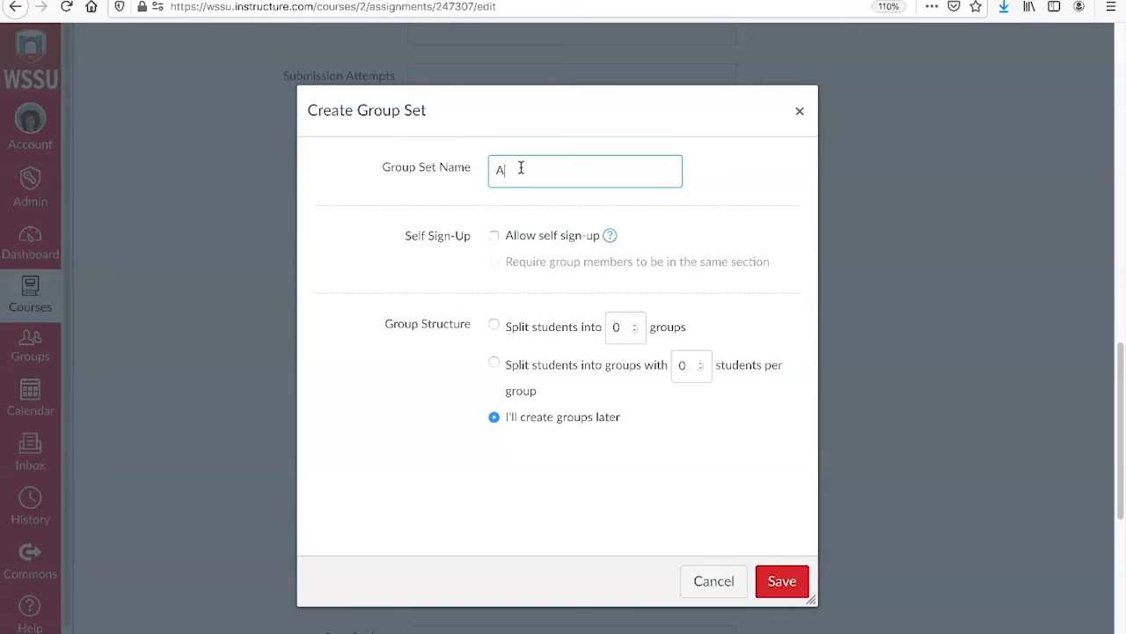
text(ssignment 1)
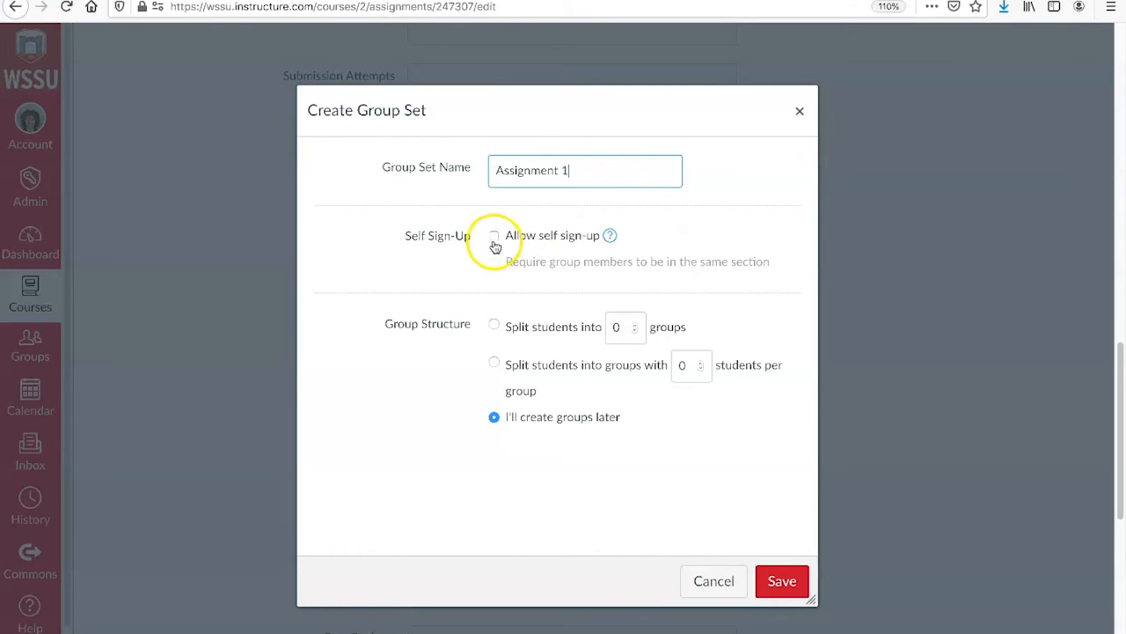
click(494, 235)
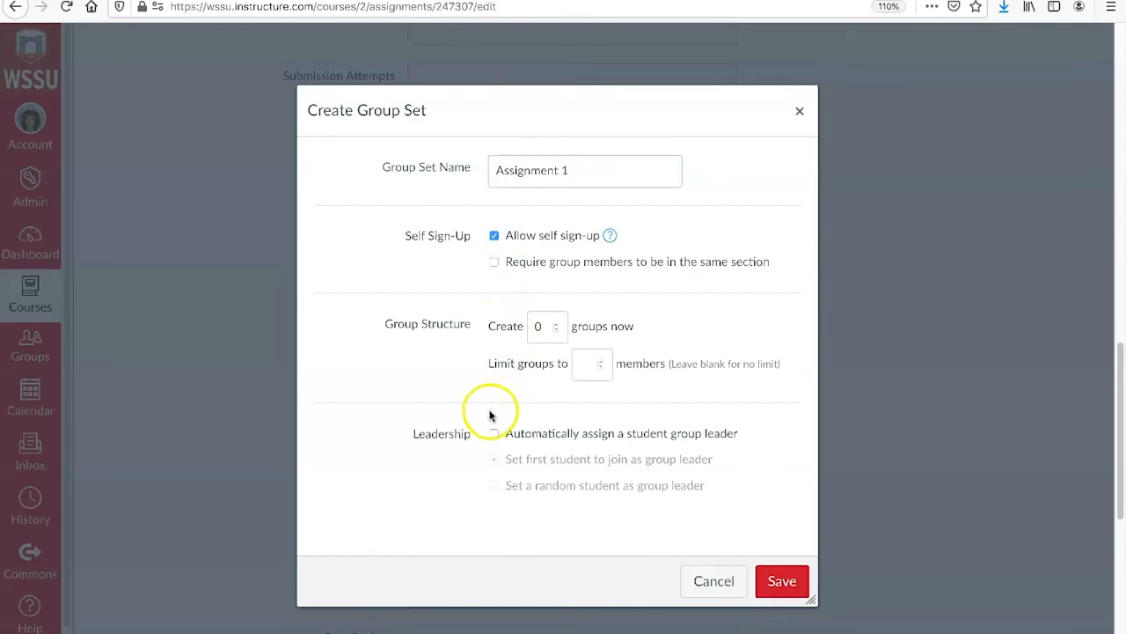
mouse_move(502, 415)
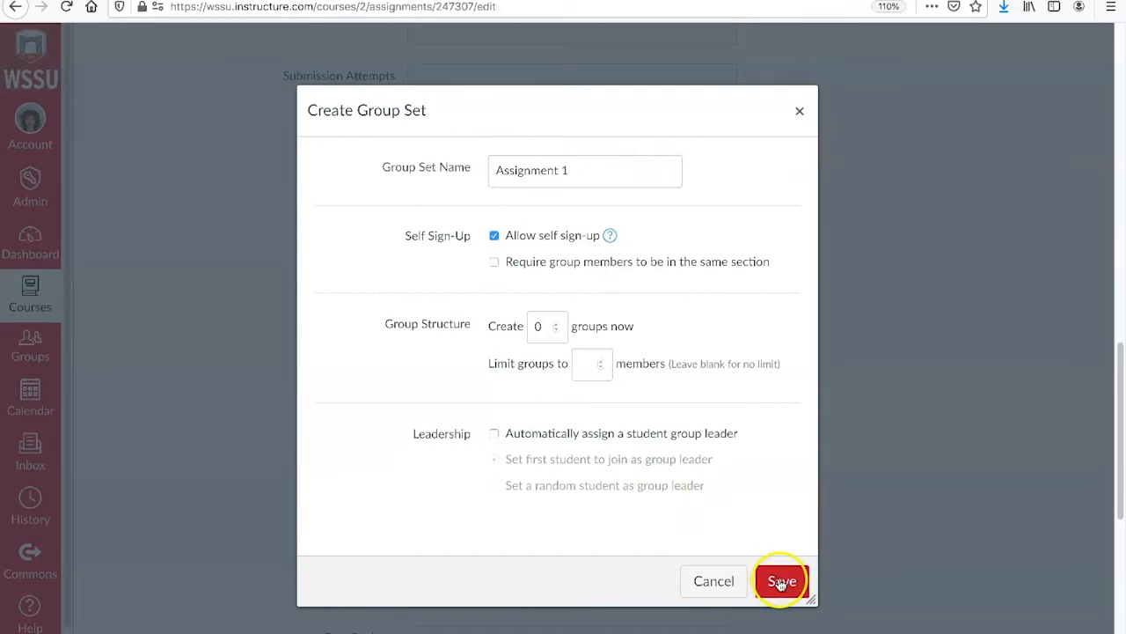
click(780, 580)
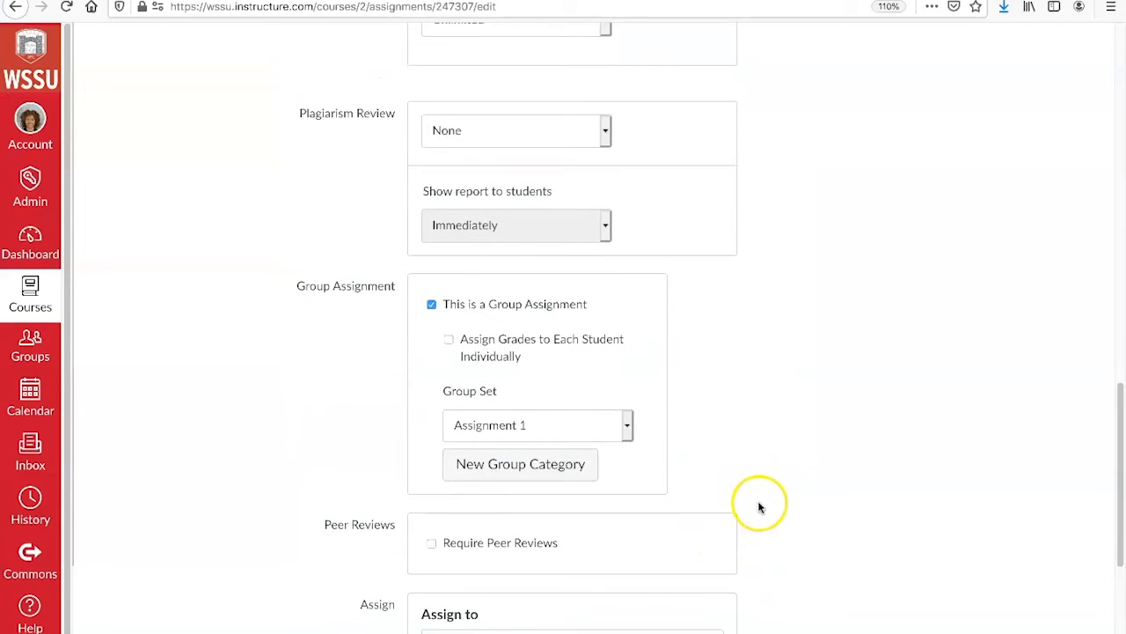
Leave availability dates empty and save & publish the assignment to Everyone.
scroll(down, 3)
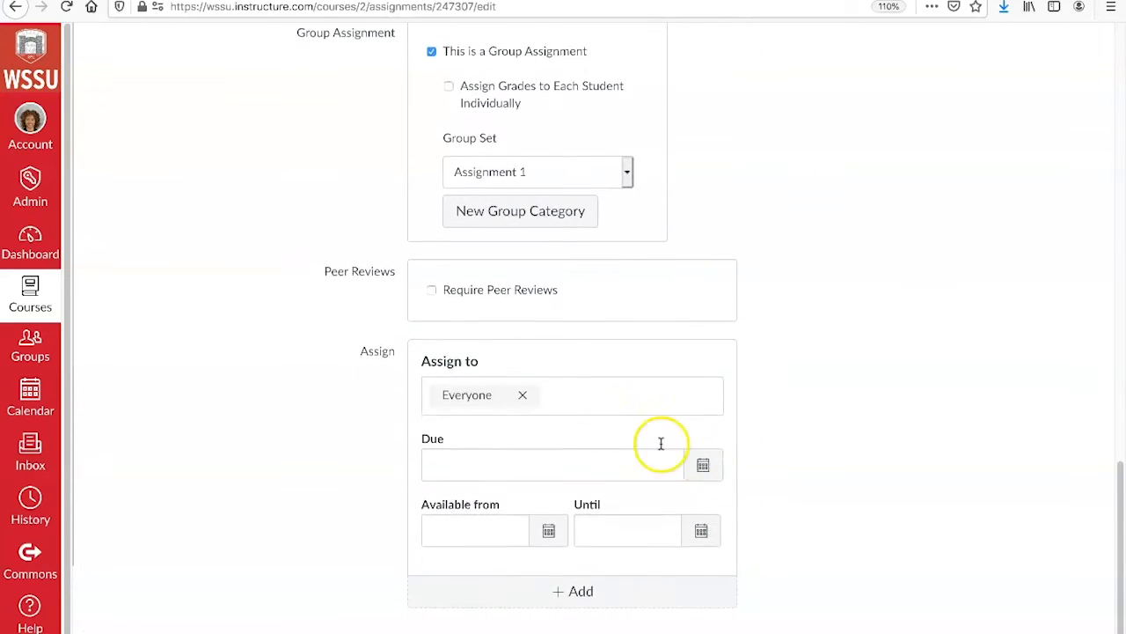
mouse_move(546, 422)
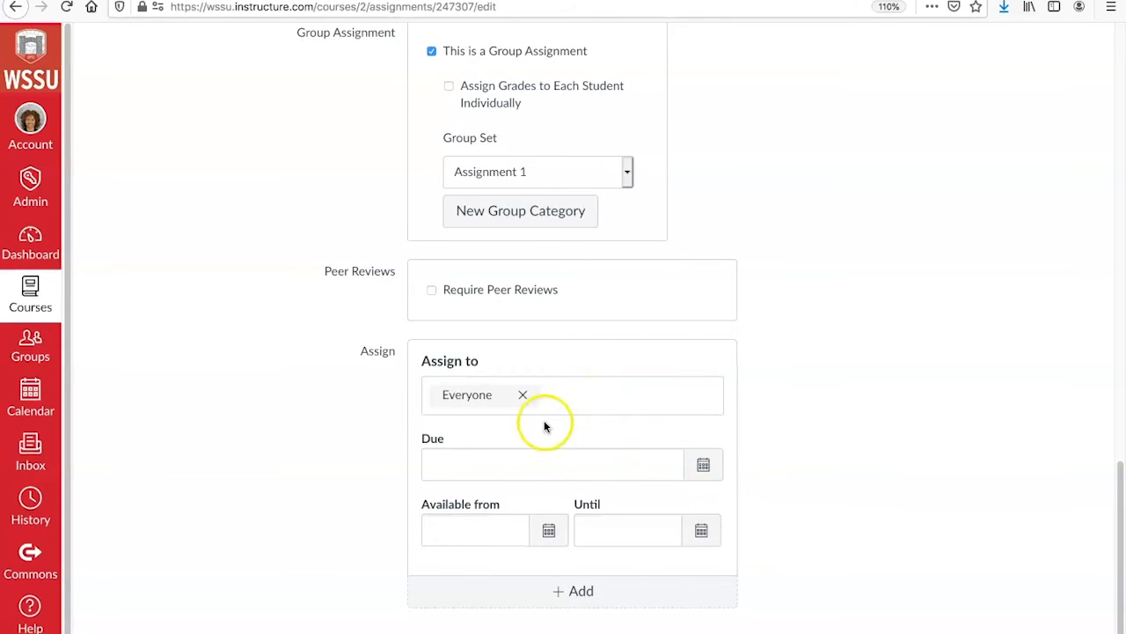
click(475, 529)
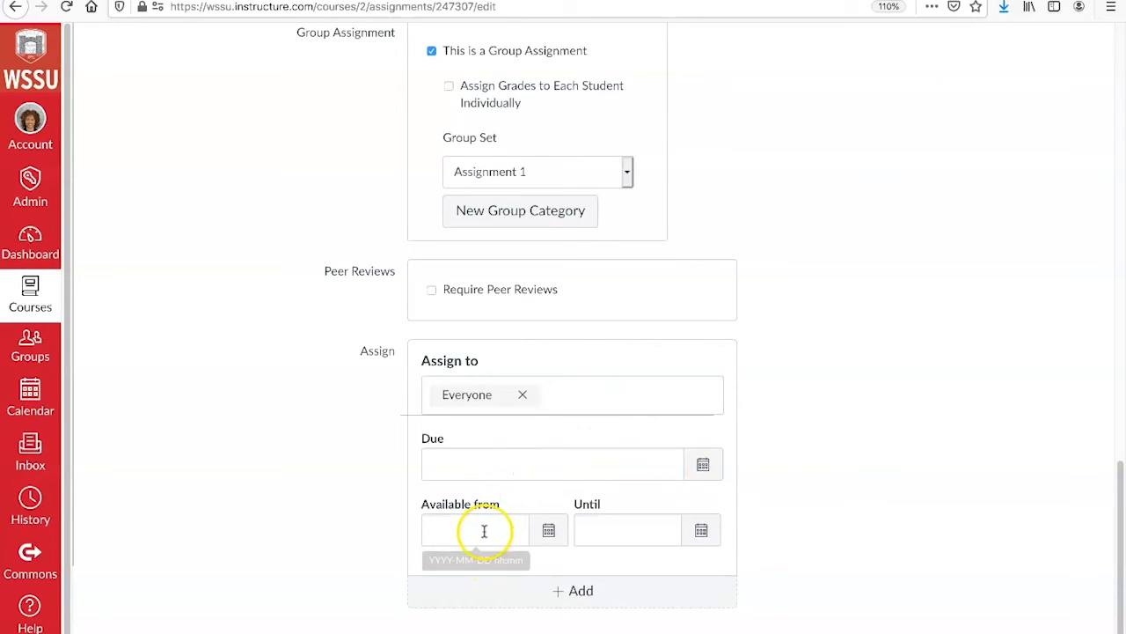
mouse_move(777, 540)
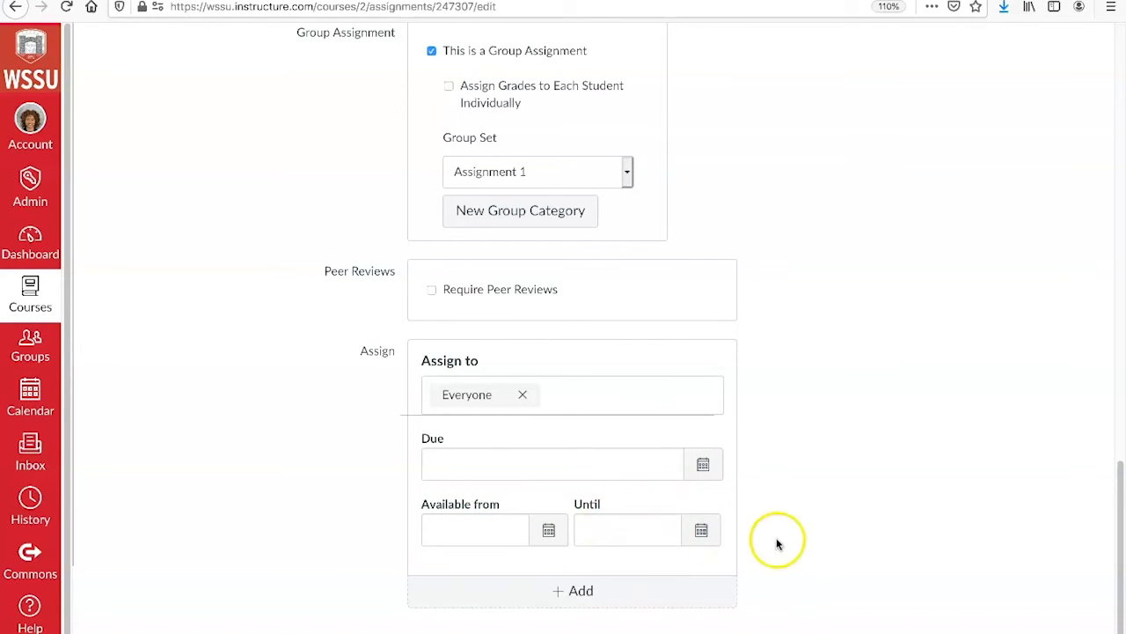
scroll(down, 3)
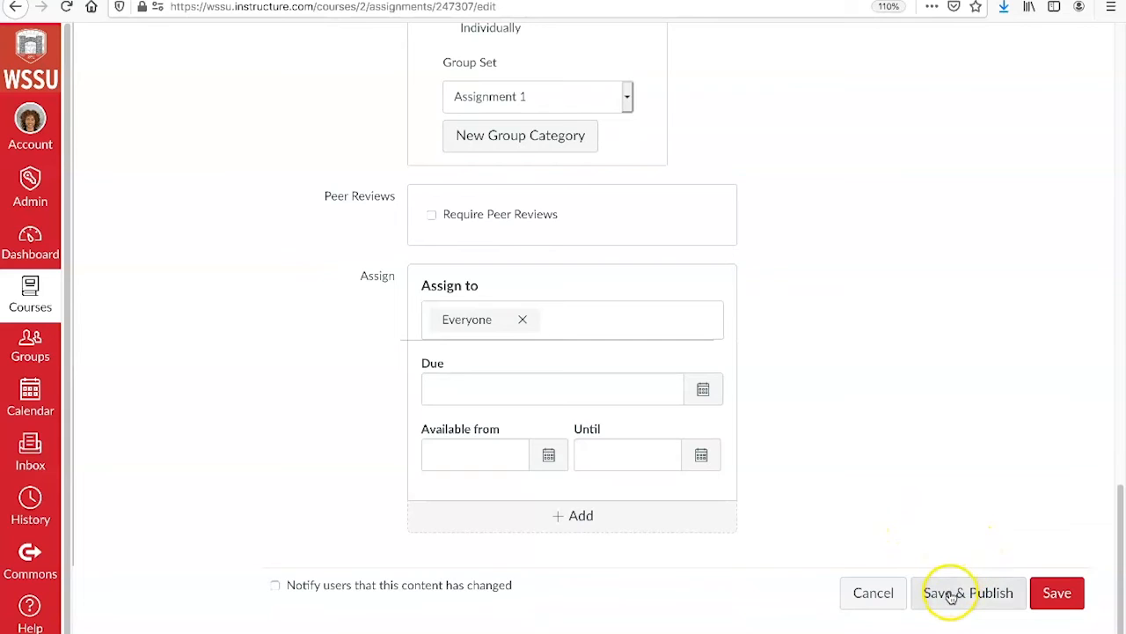
click(969, 592)
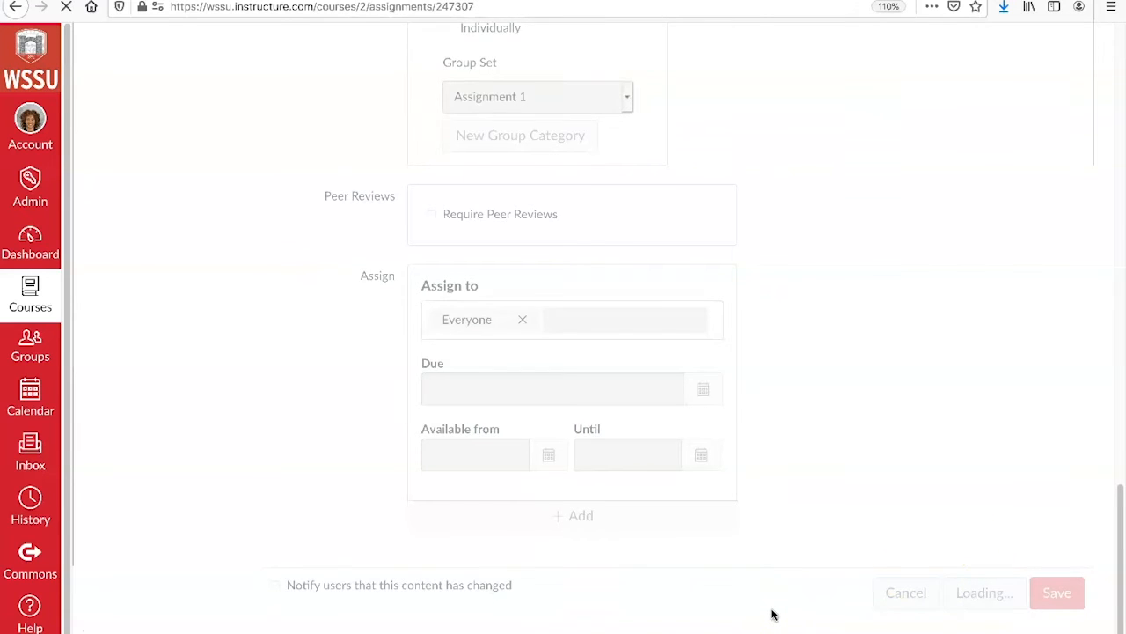
click(1057, 592)
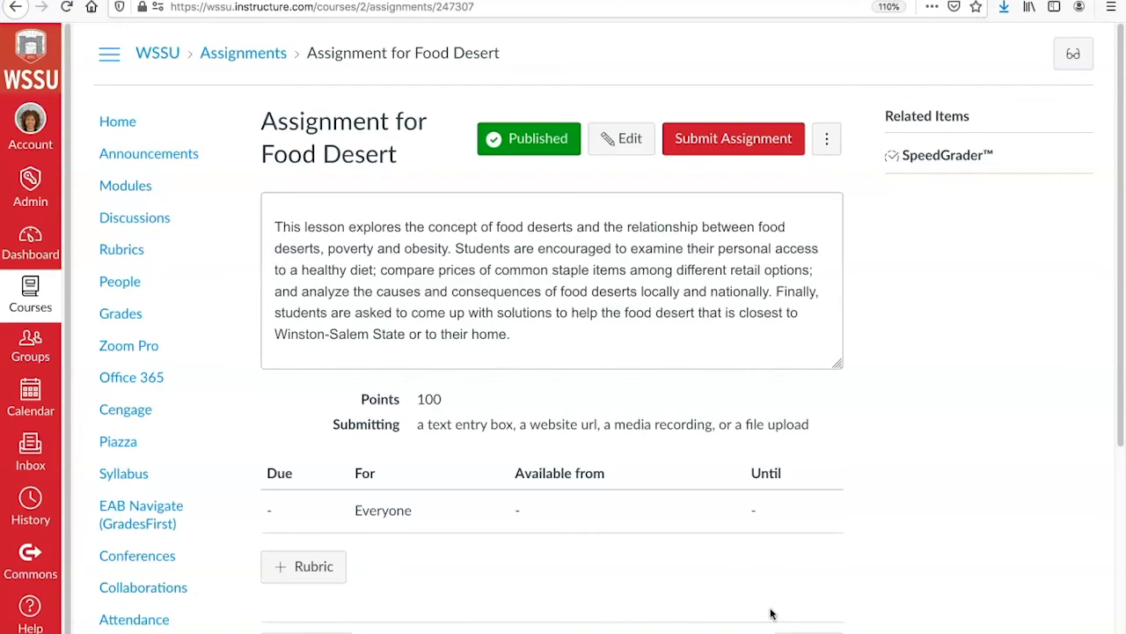
mouse_move(636, 306)
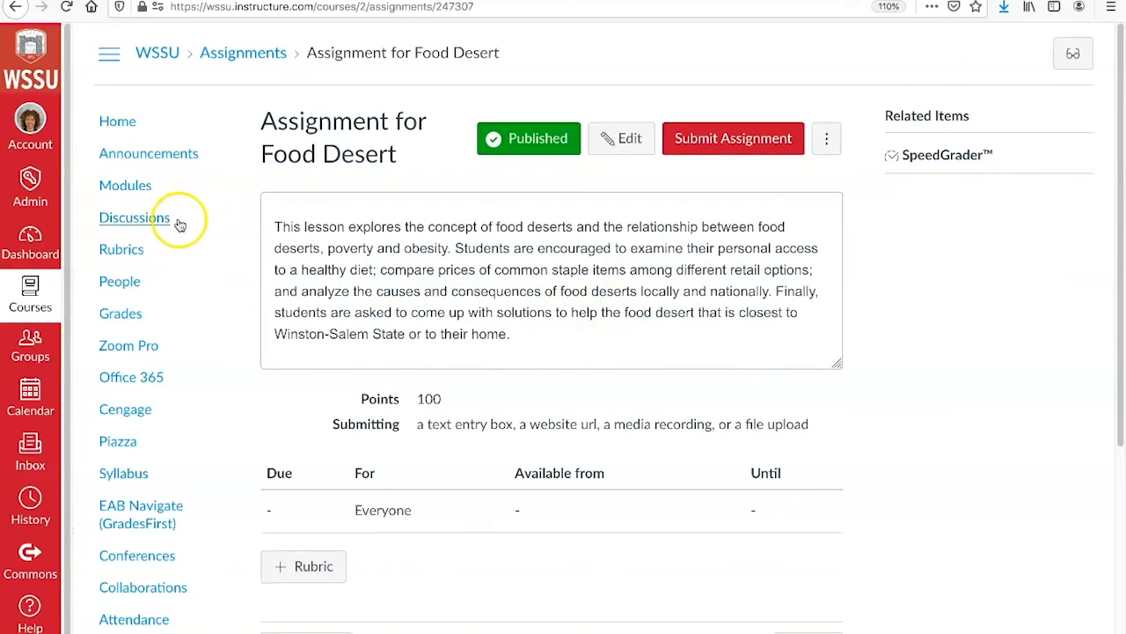
Return to the course Modules page, where the assignment shows published at 100 pts.
click(125, 185)
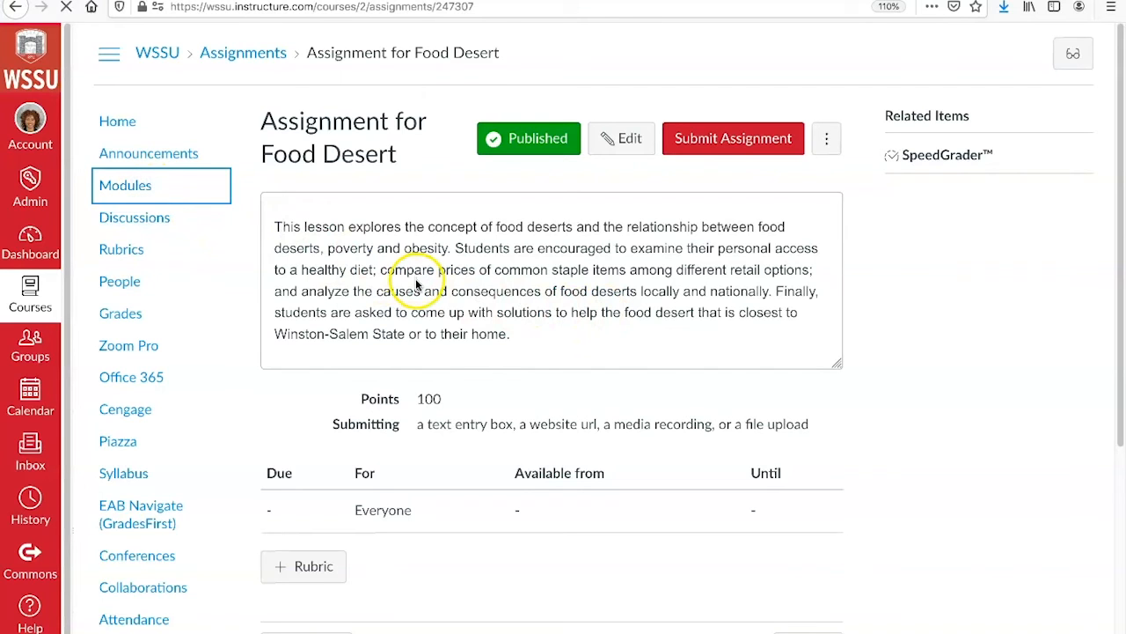
click(125, 185)
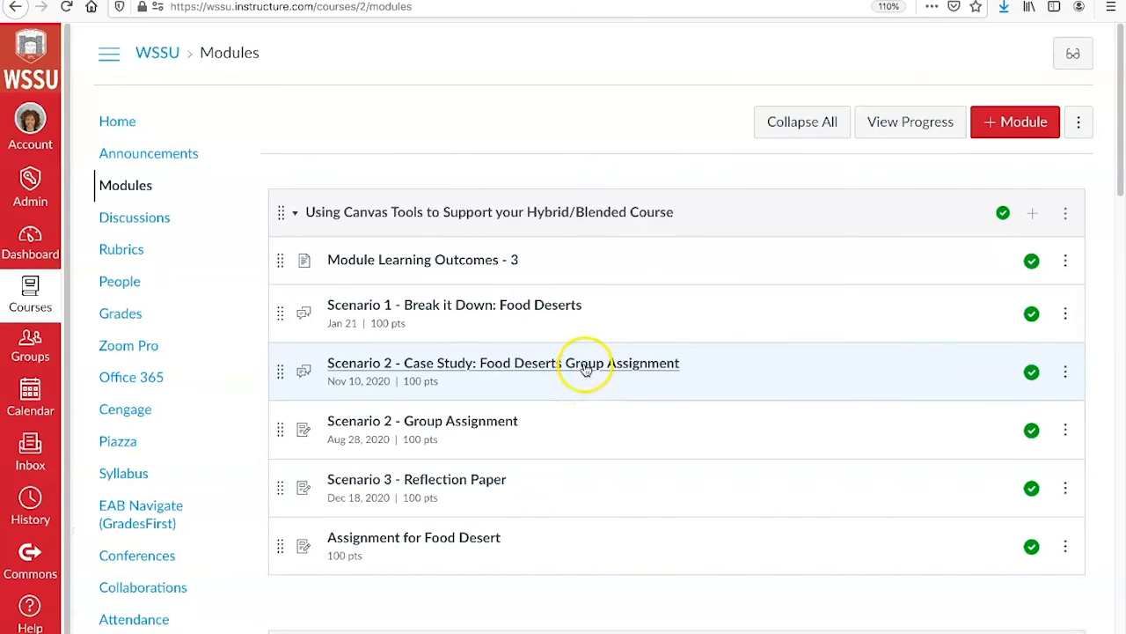
mouse_move(563, 362)
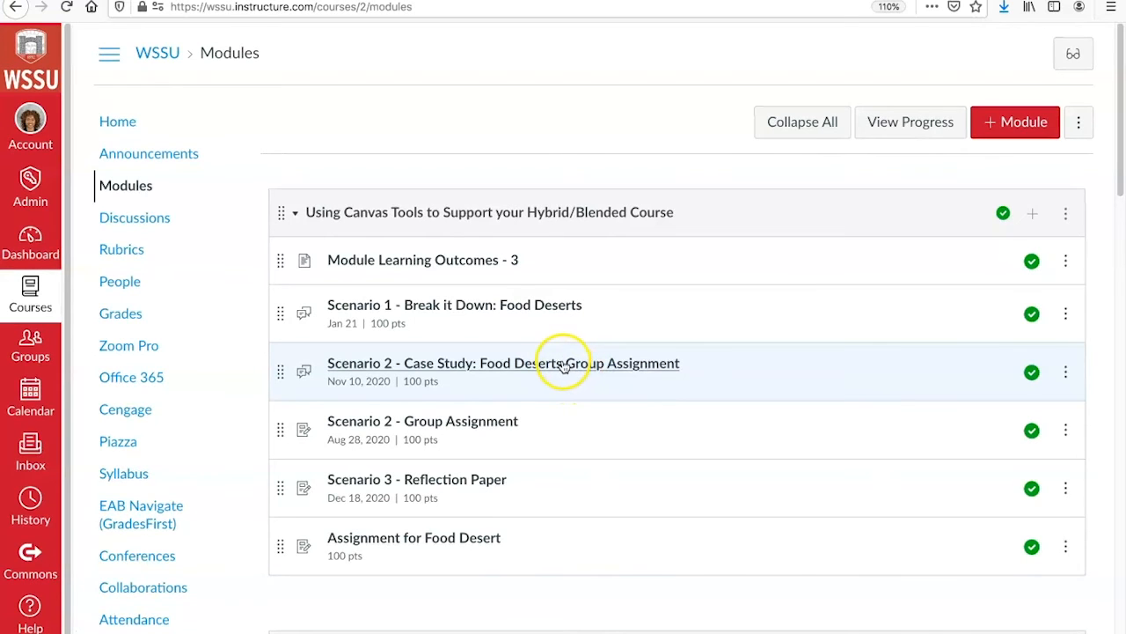
Read through the Scenario 2 Food Deserts discussion down to its rubric attachment and replies.
click(563, 362)
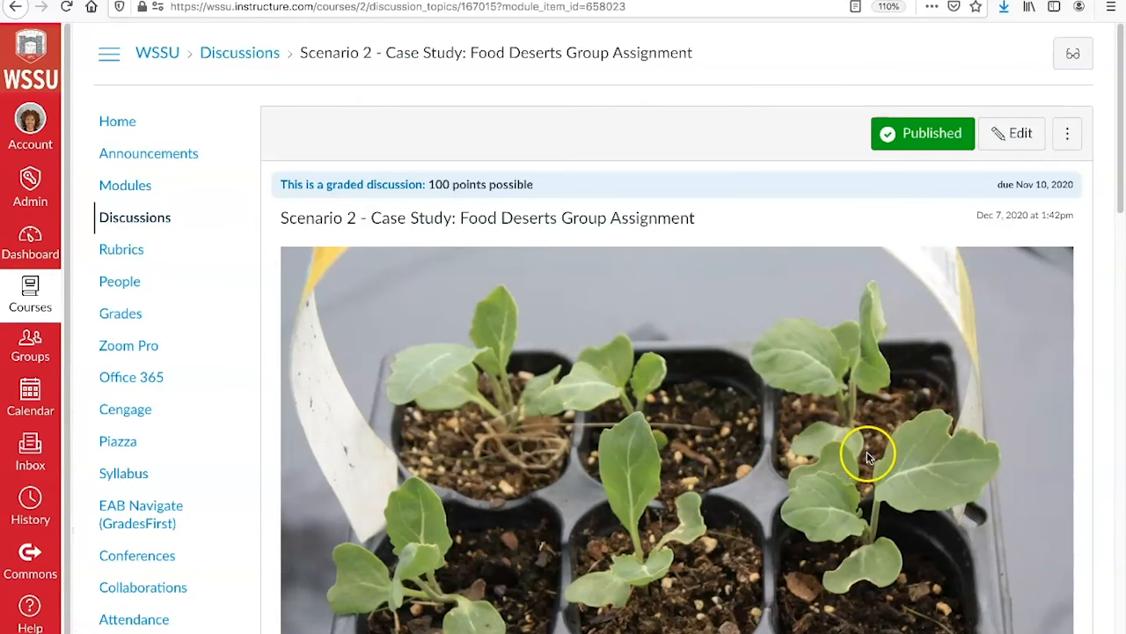
scroll(down, 3)
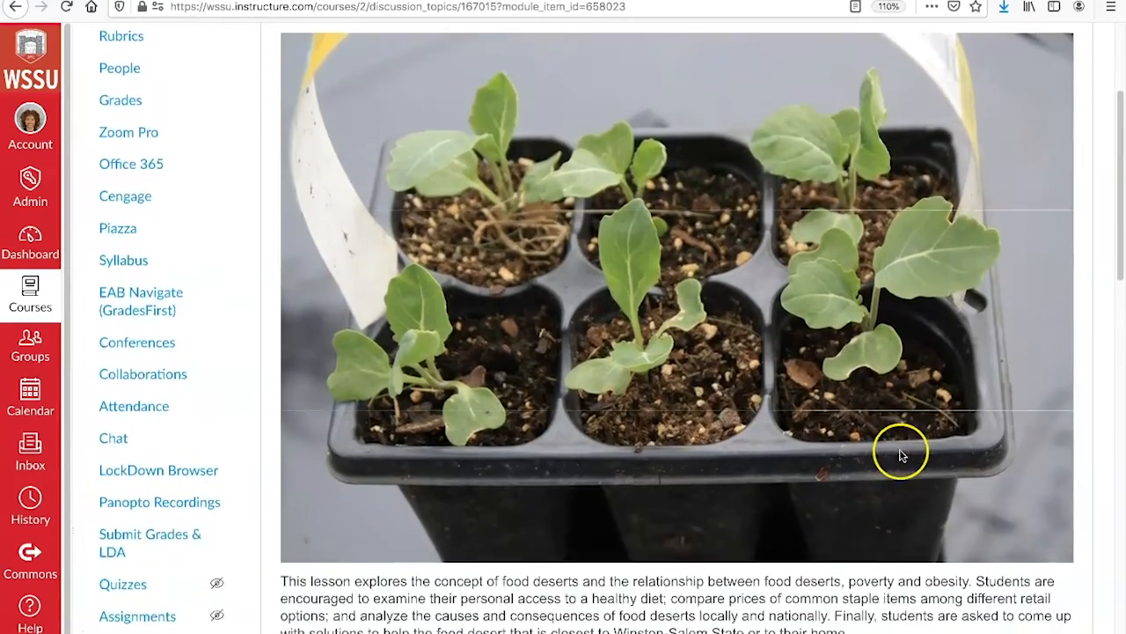
scroll(down, 3)
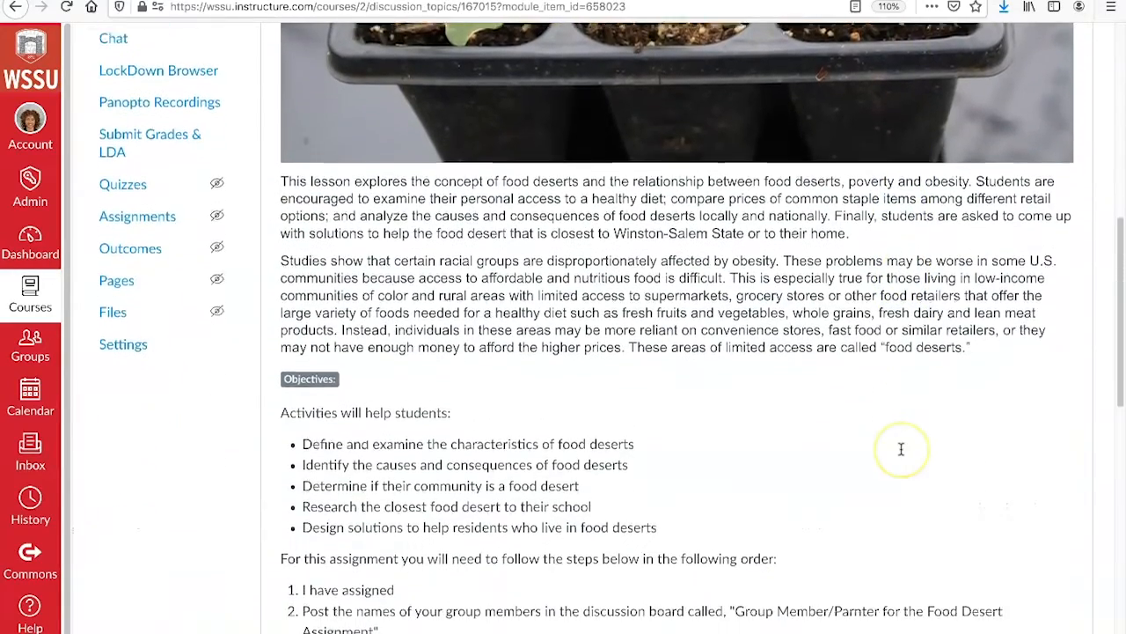
scroll(down, 3)
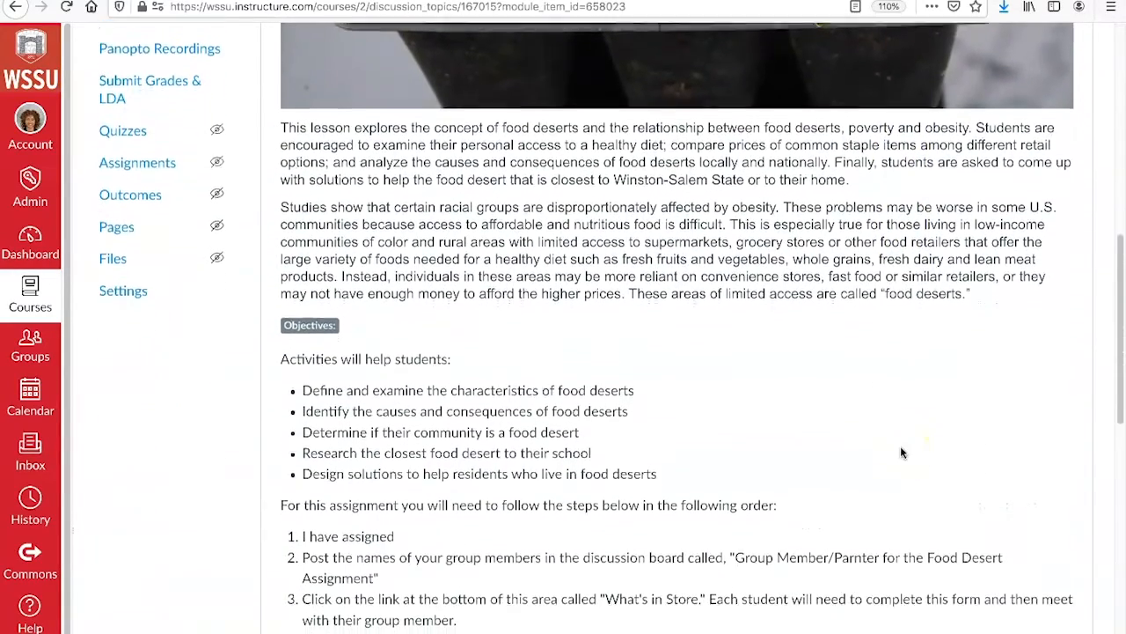
scroll(down, 3)
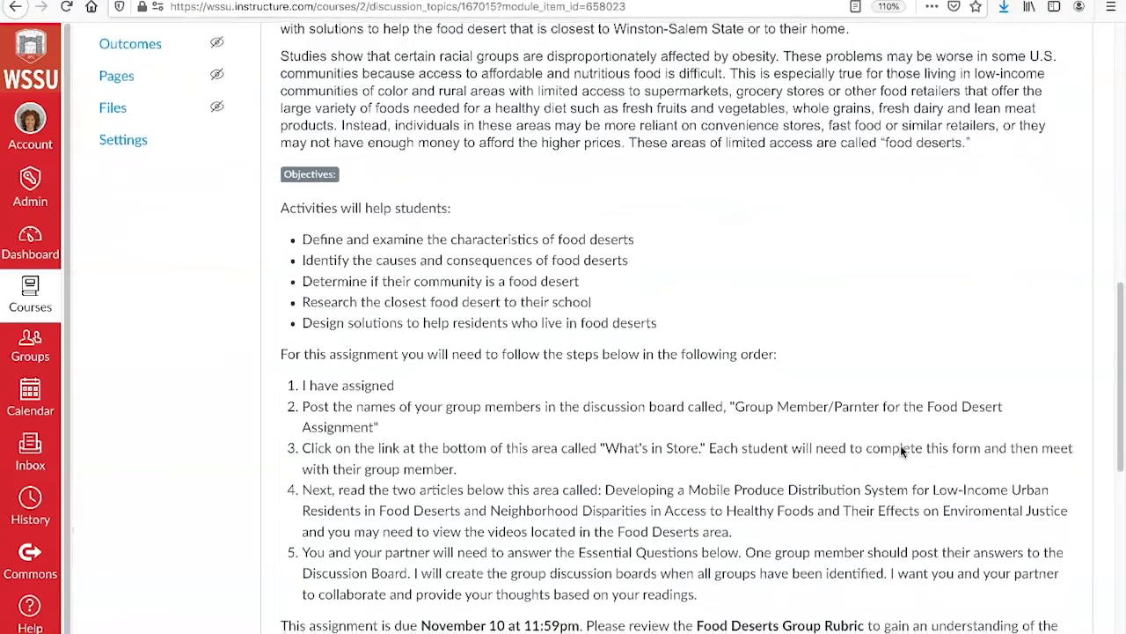
scroll(down, 3)
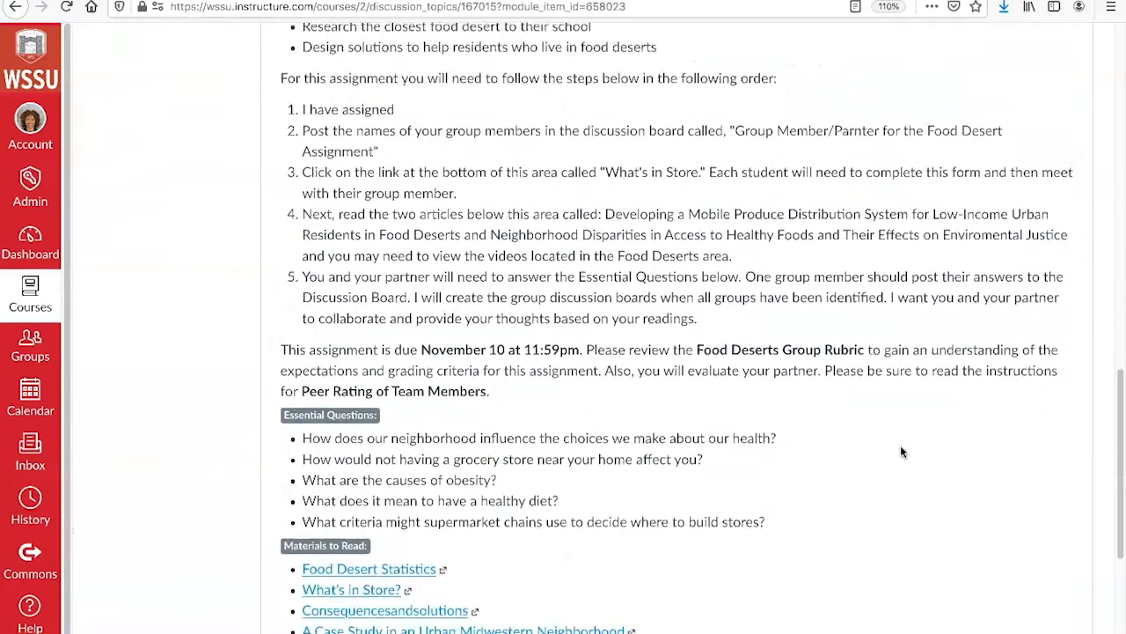
scroll(down, 3)
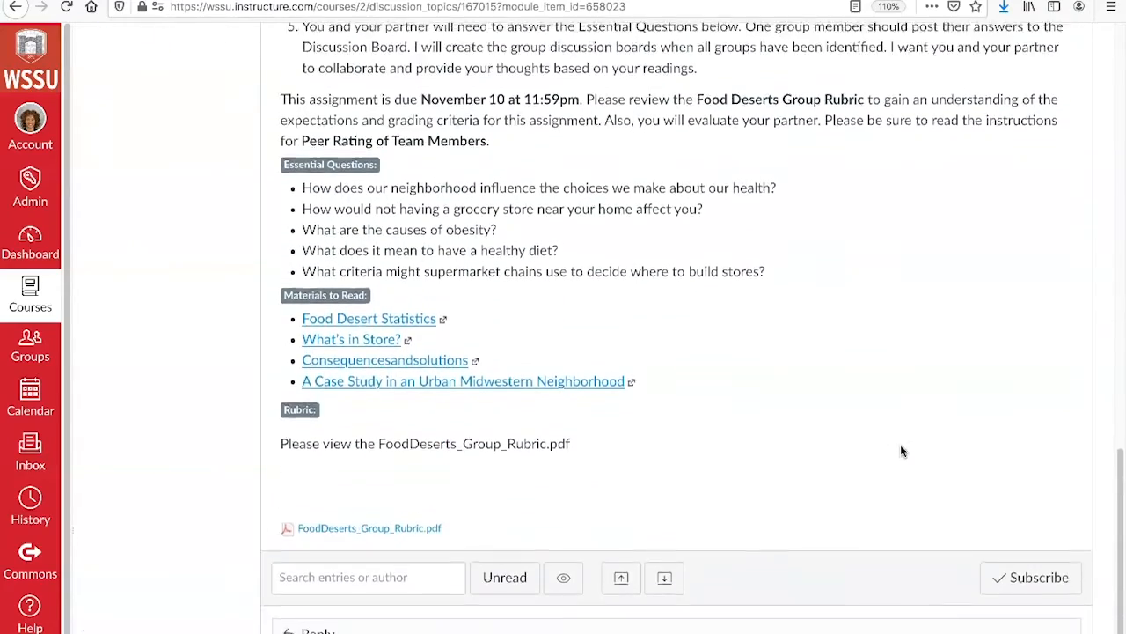
scroll(down, 3)
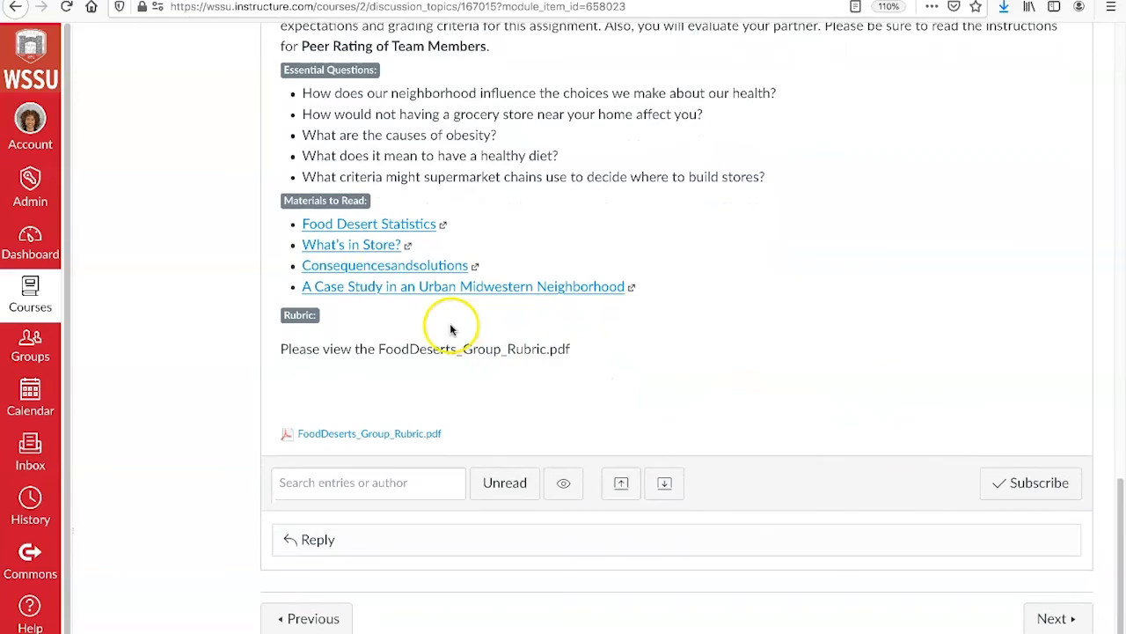
mouse_move(401, 443)
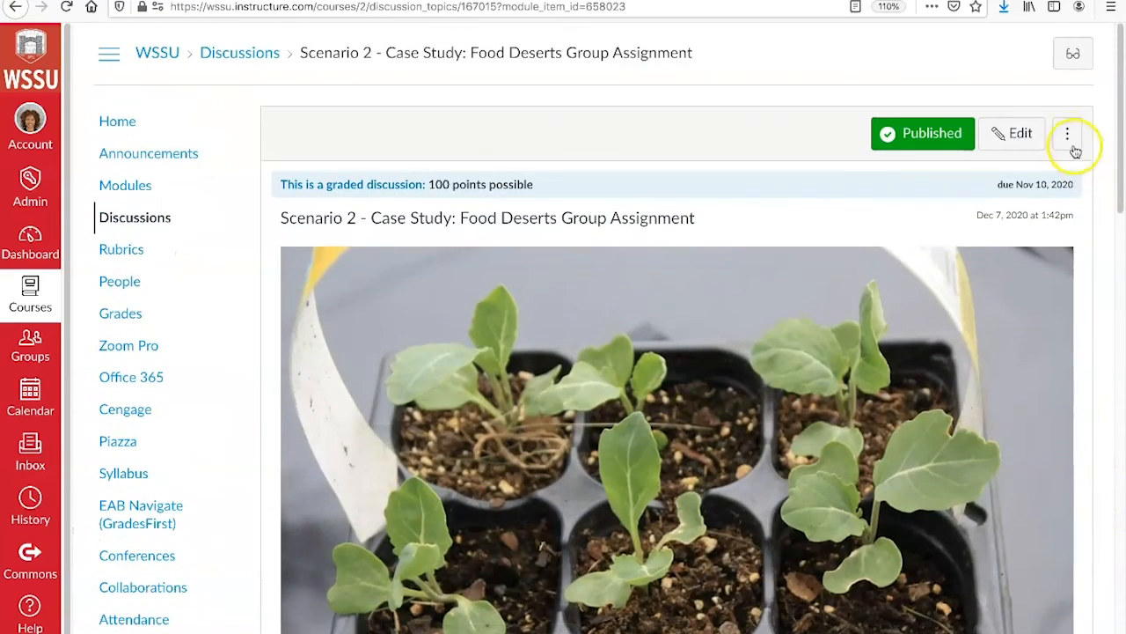
Show the discussion's rubric with Timeliness, Language/Mechanics and Citations at 20 pts each.
click(1067, 133)
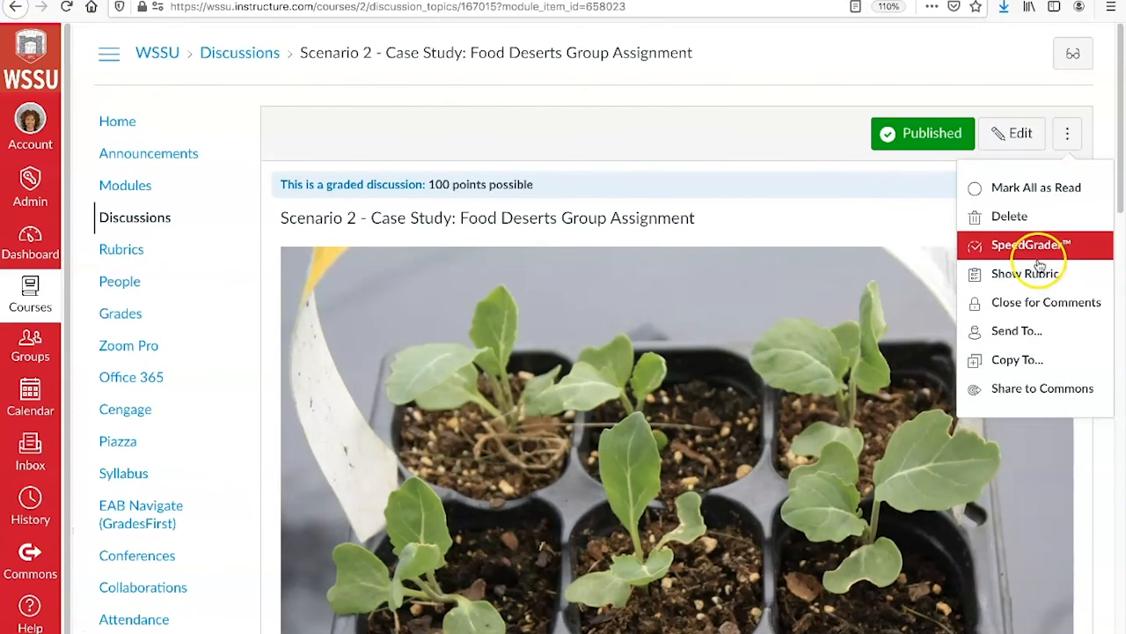
mouse_move(1038, 274)
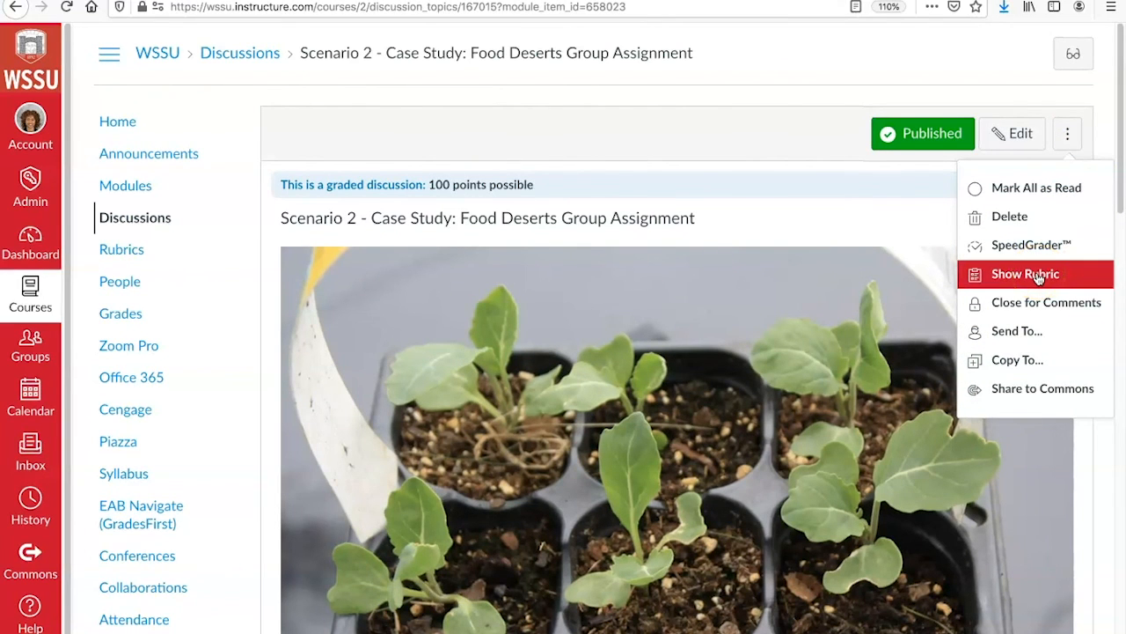
click(1025, 274)
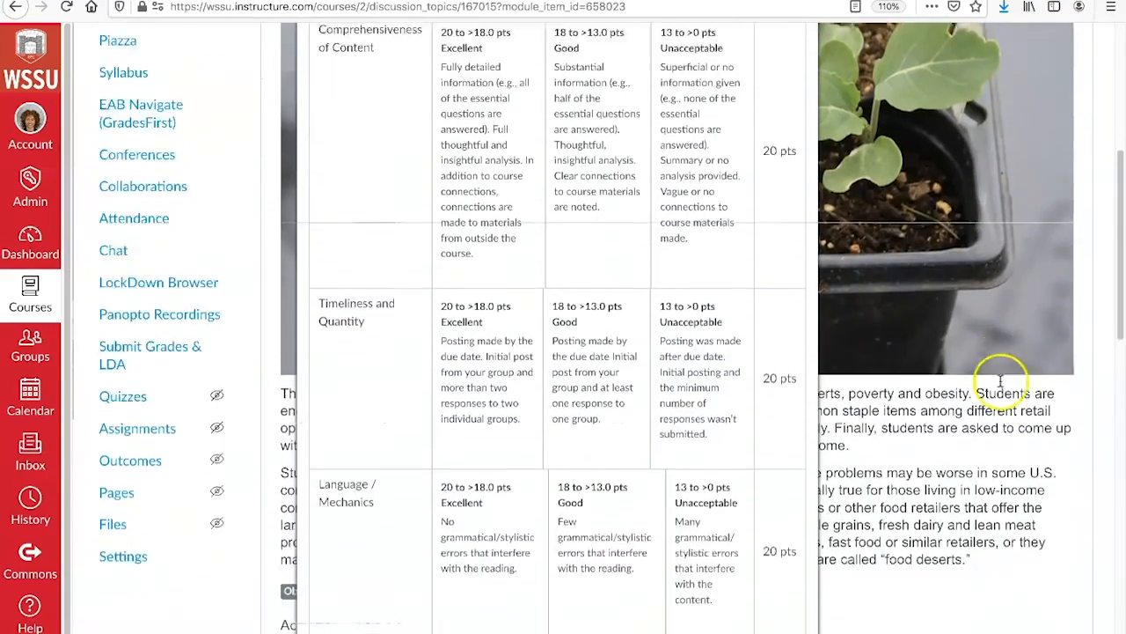
scroll(down, 3)
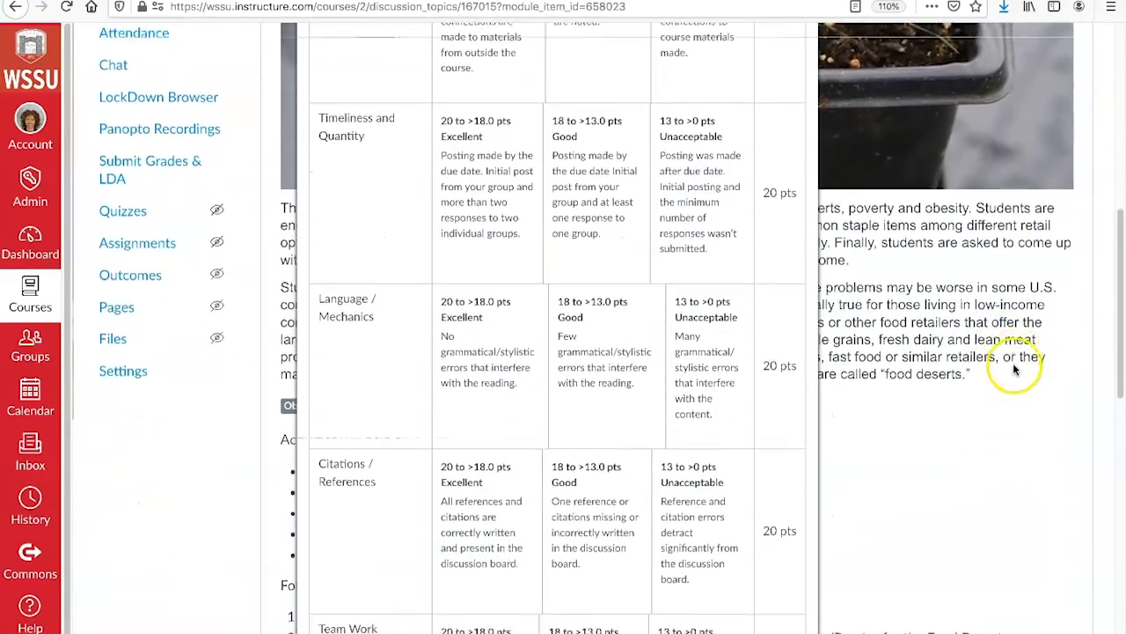
scroll(down, 3)
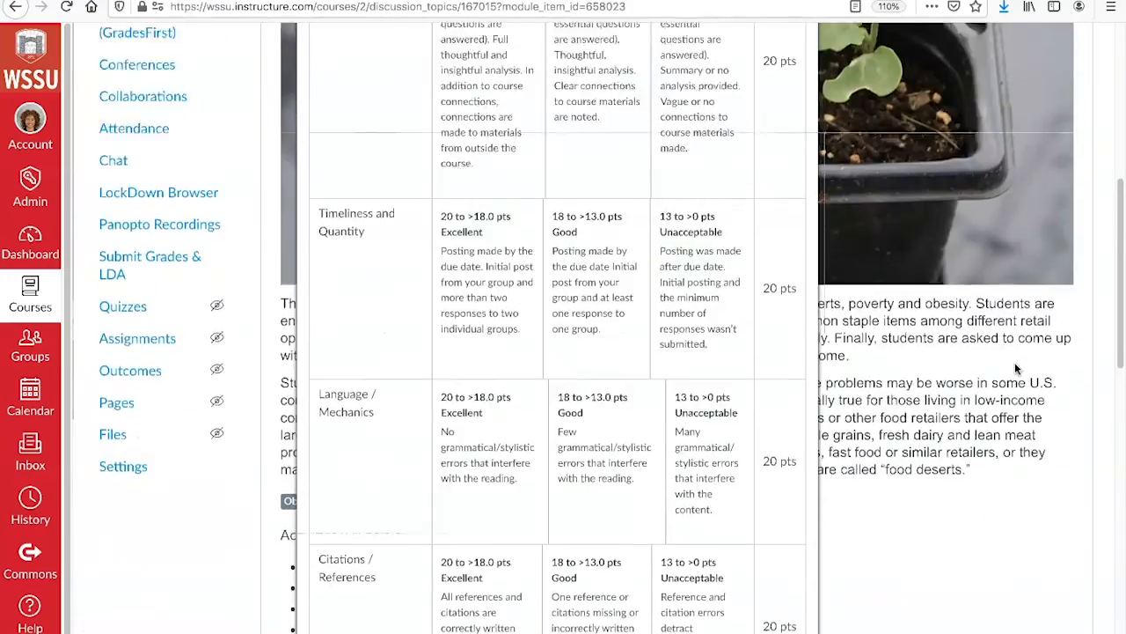